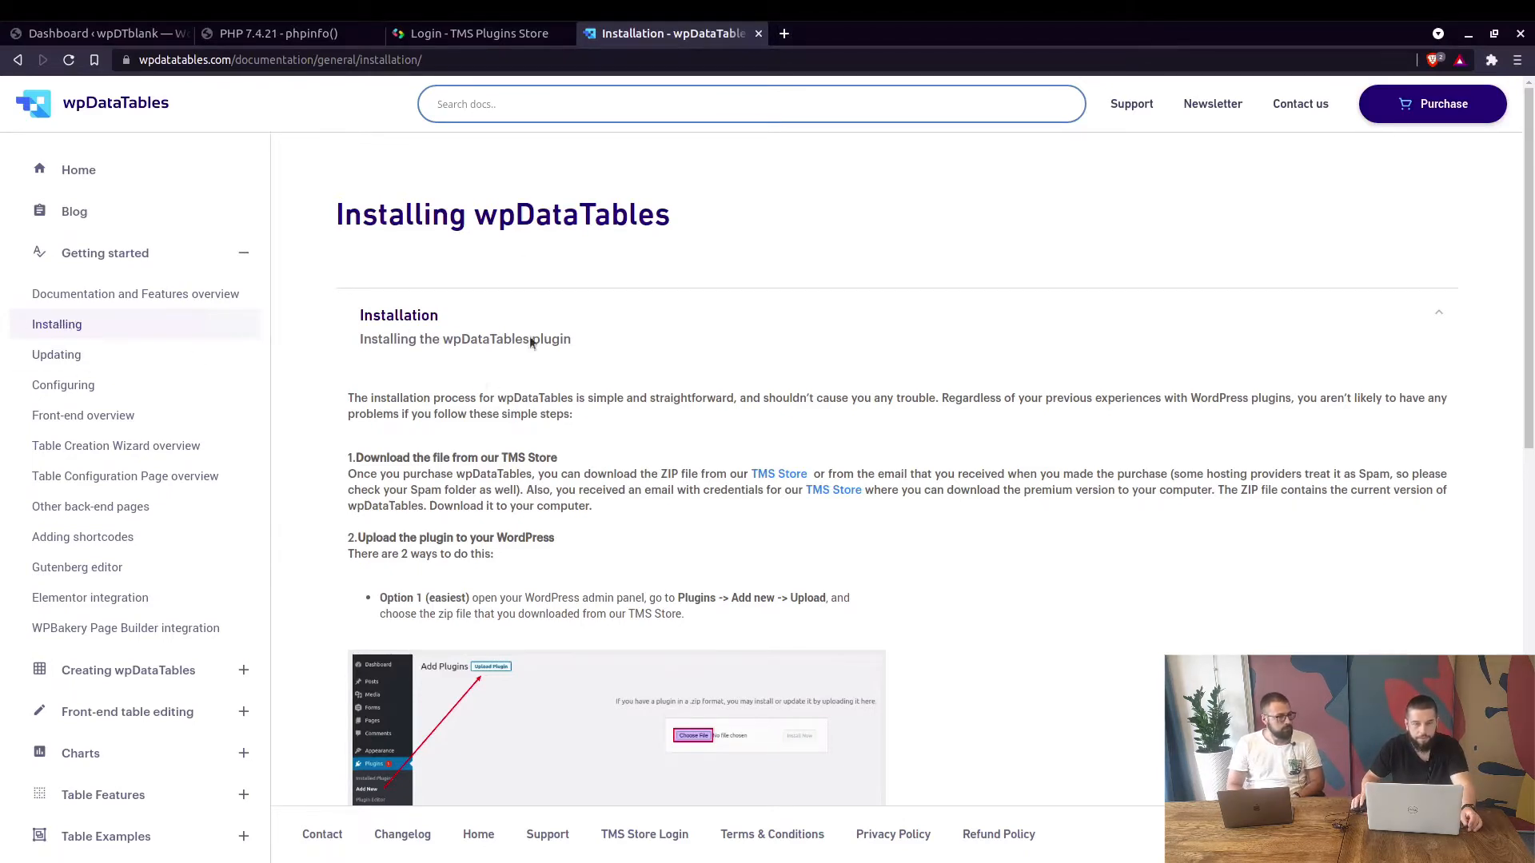
- Bring the 'Download the file from our TMS Store' installation step into view
{"action": "scroll", "scroll_direction": "down", "scroll_amount": 3}
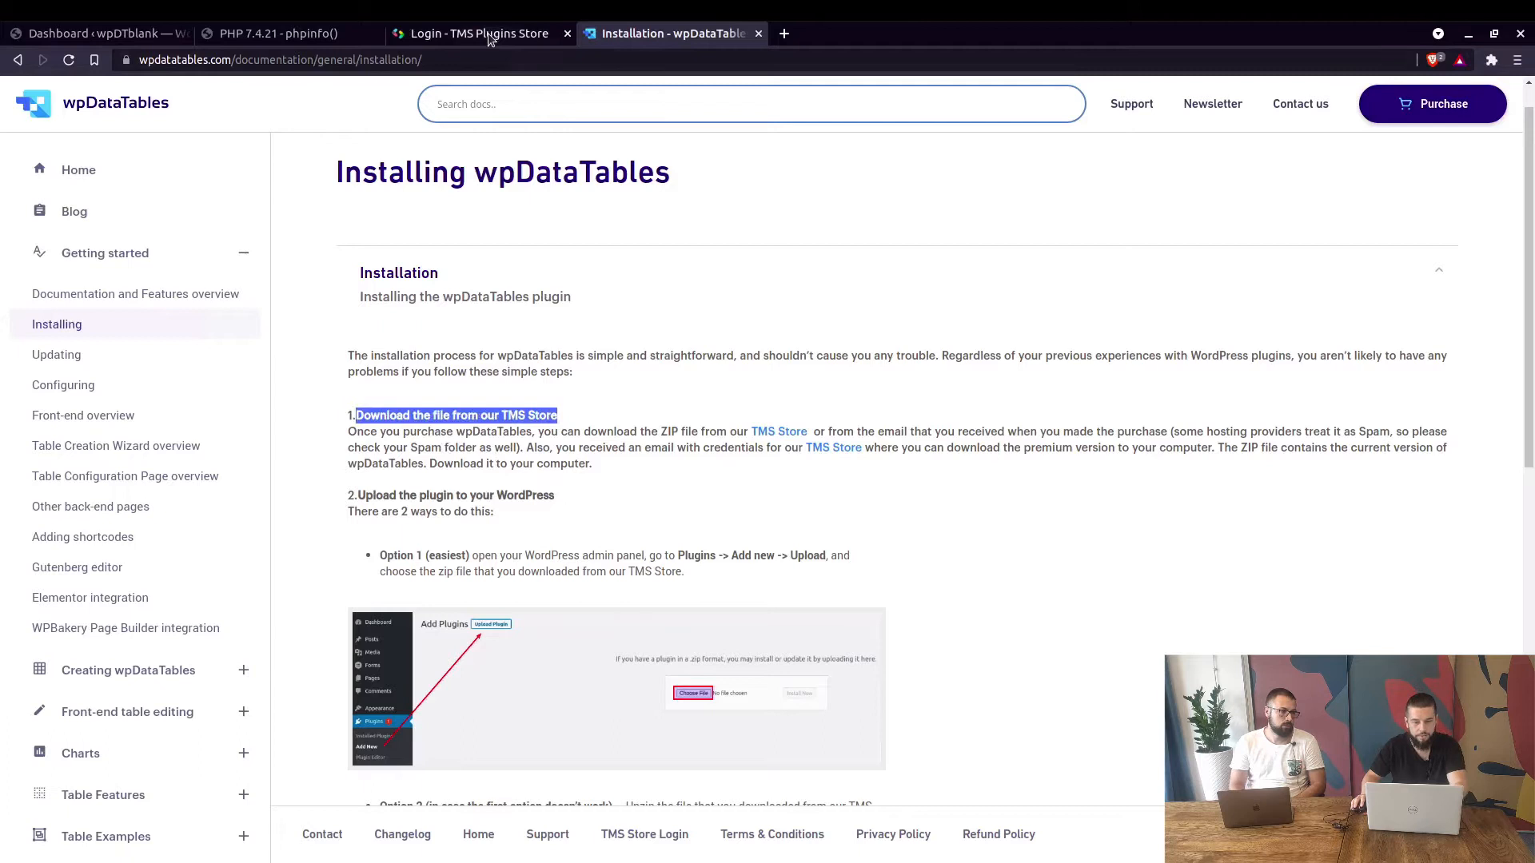
{"action": "left_click", "coordinate": [478, 32]}
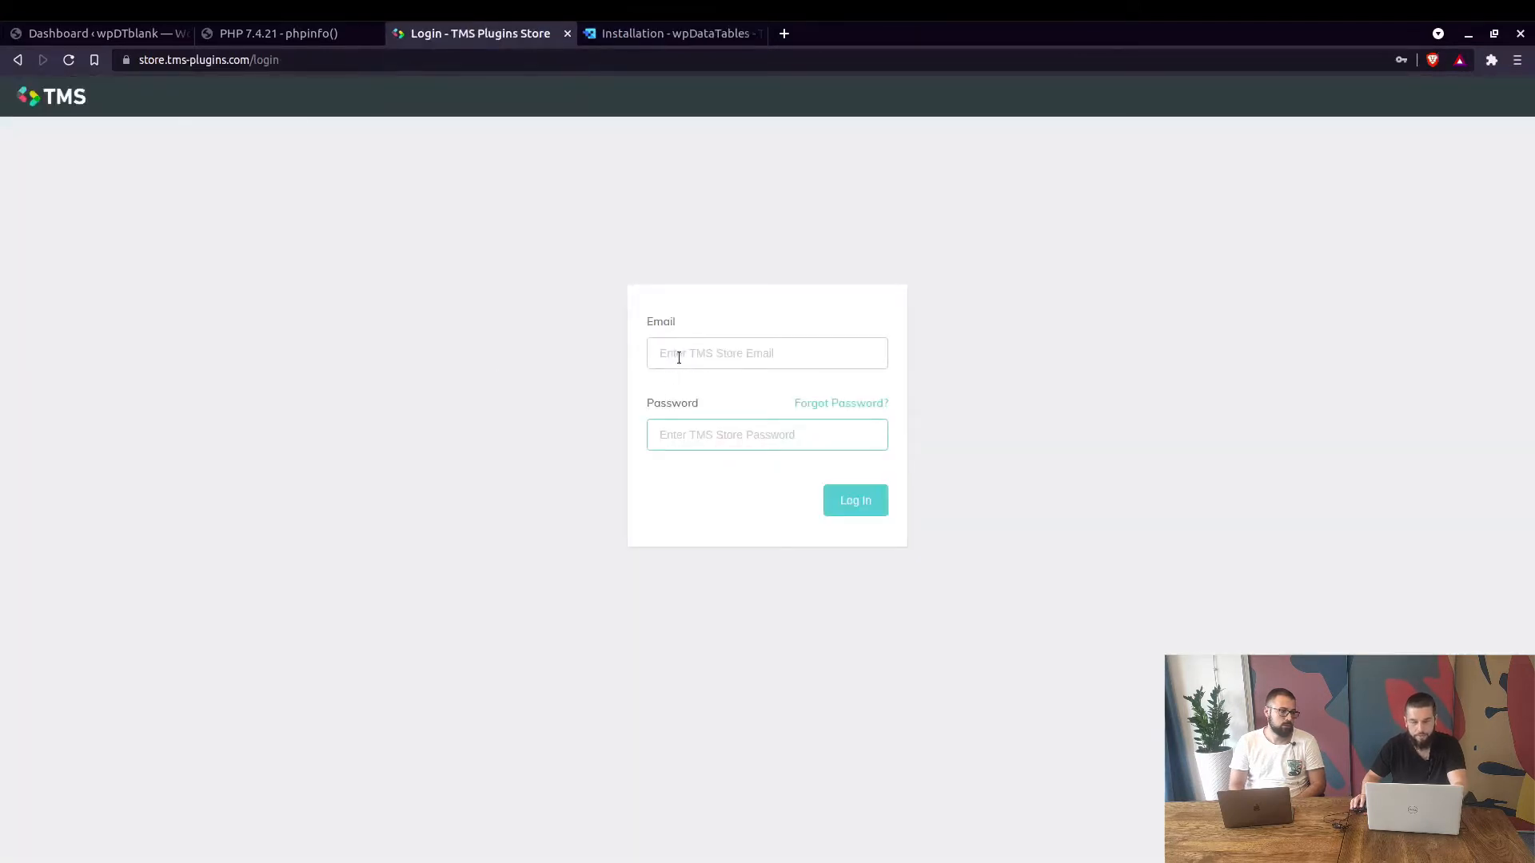
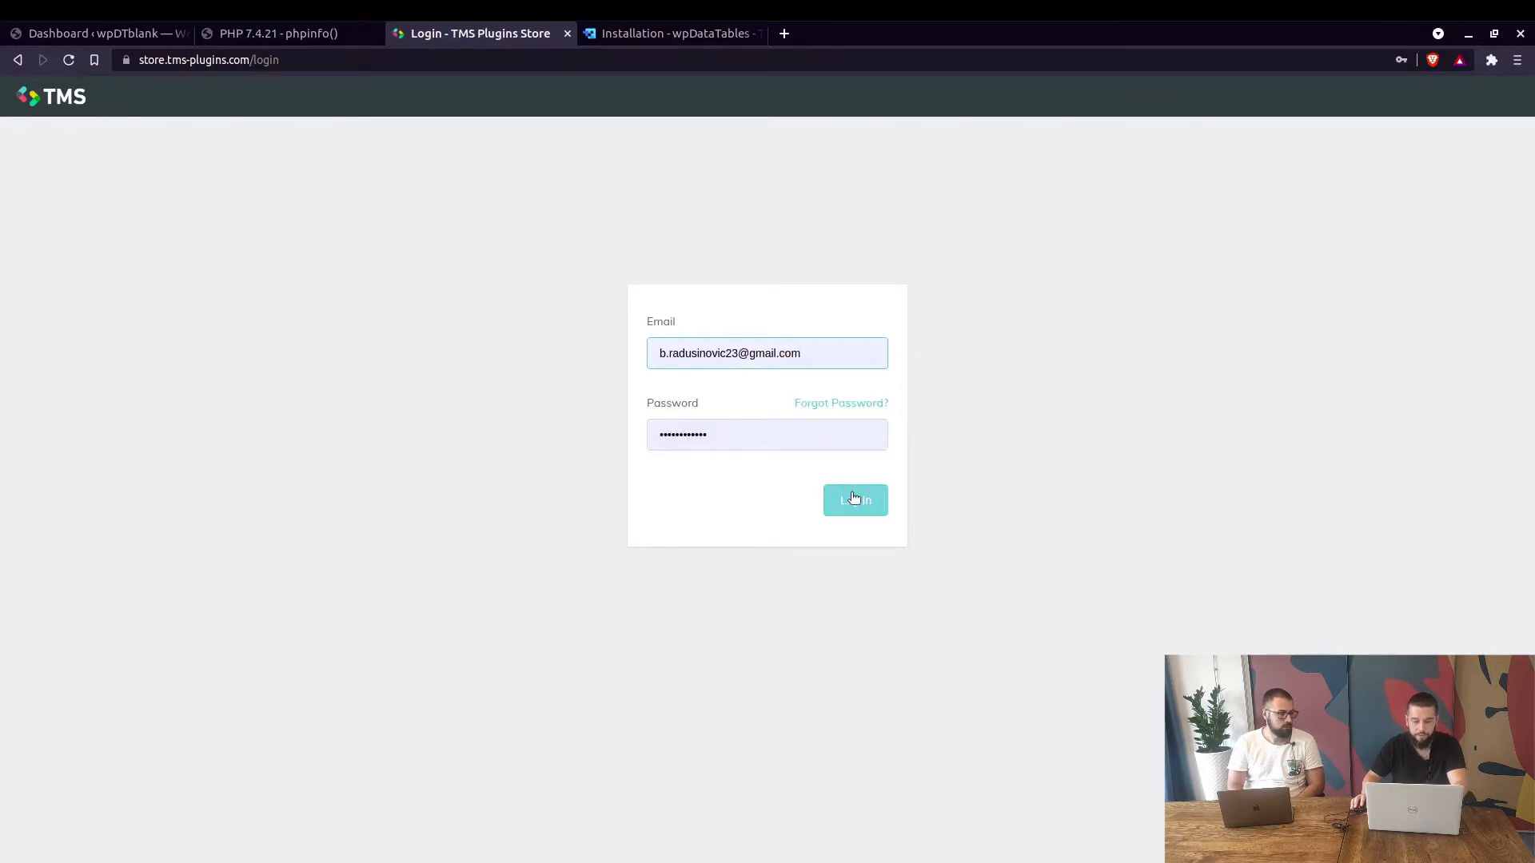
{"action": "left_click", "coordinate": [854, 499]}
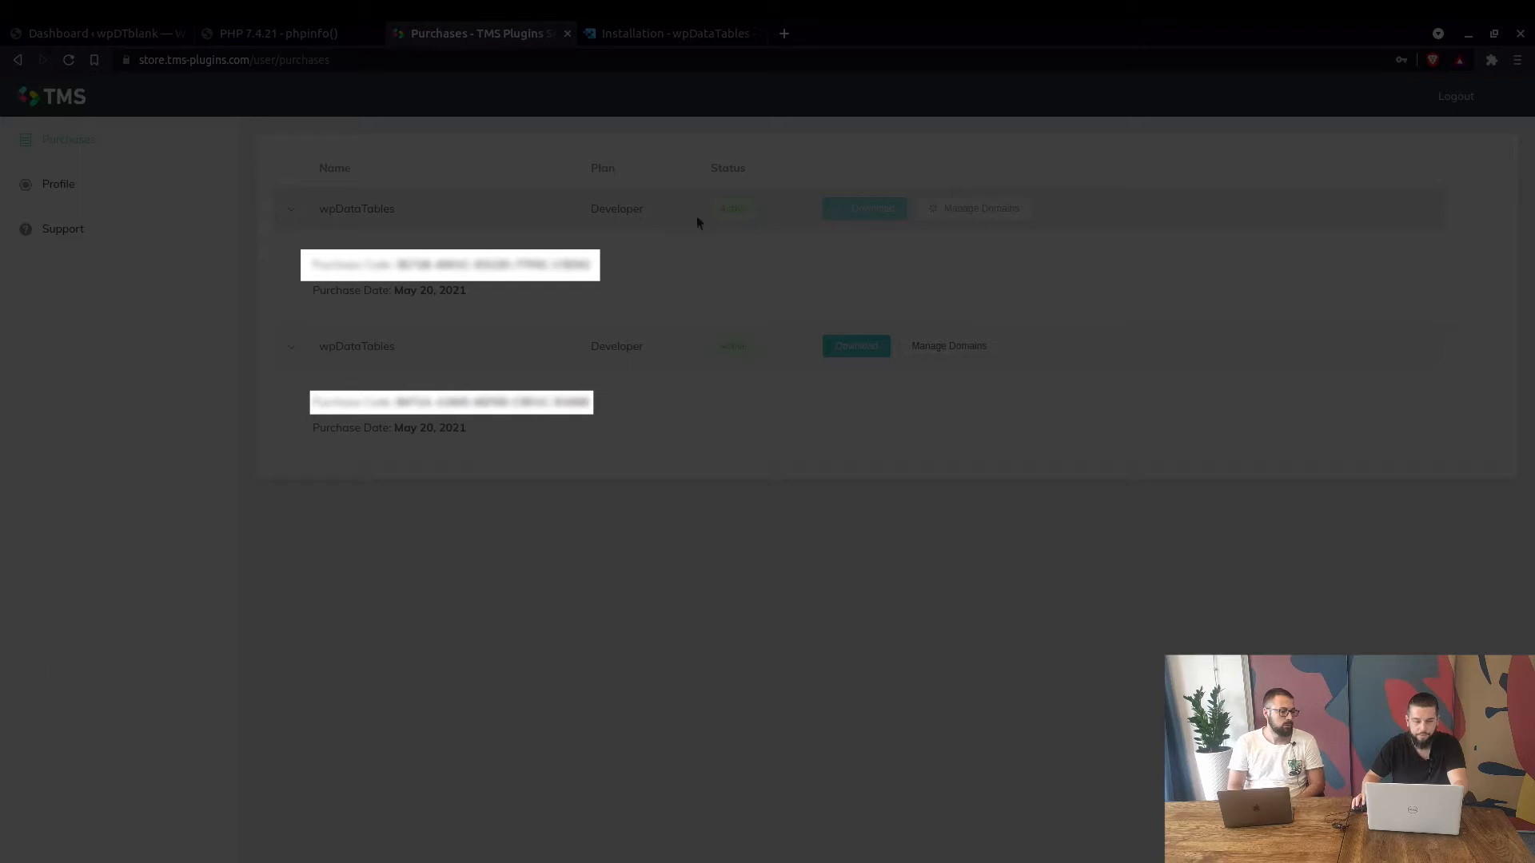
{"action": "mouse_move", "coordinate": [734, 226]}
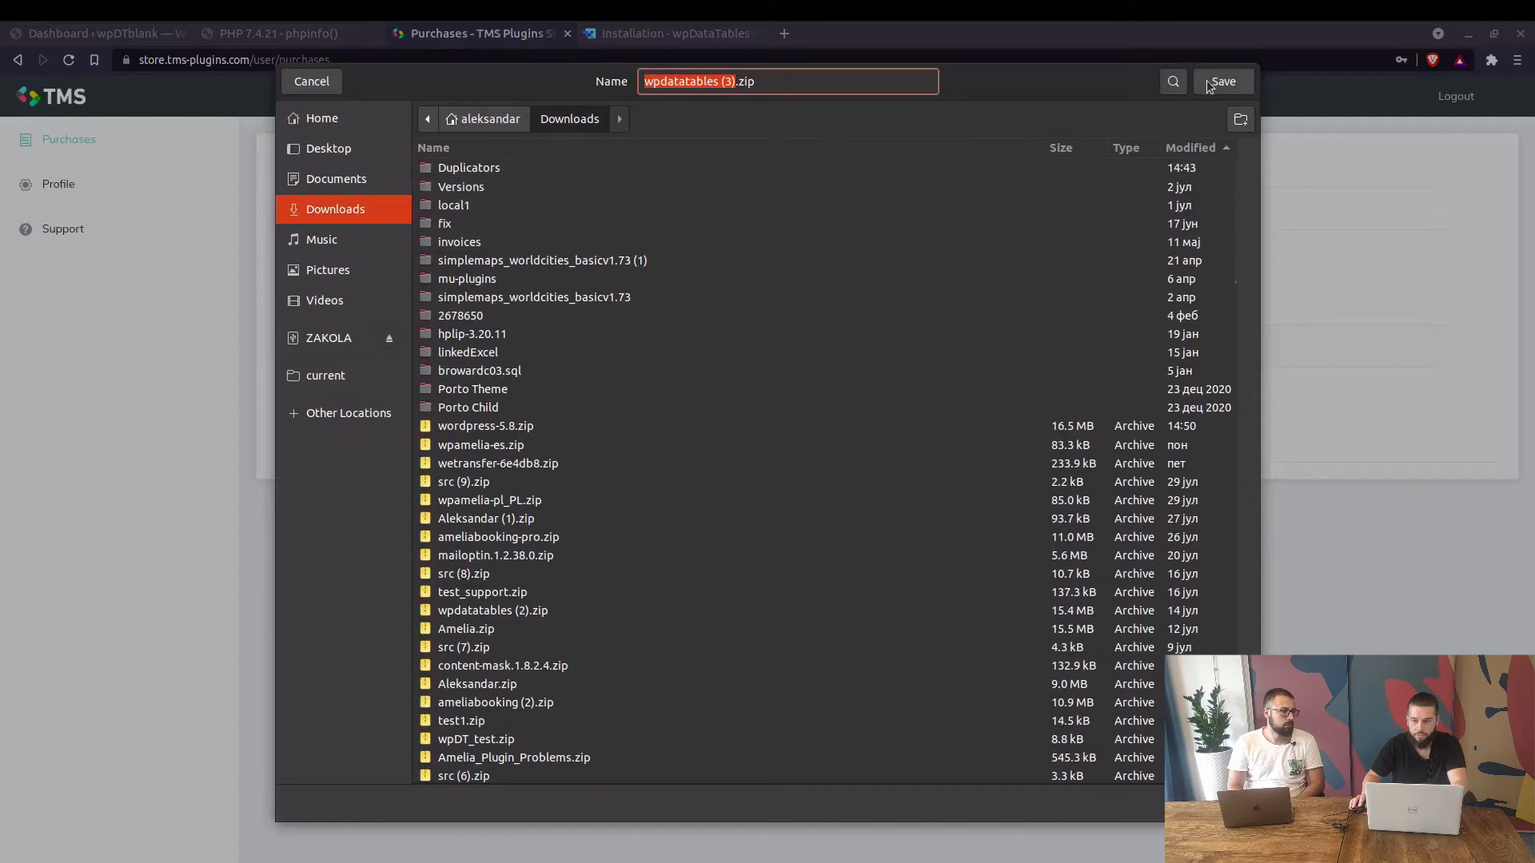
{"action": "left_click", "coordinate": [1221, 82]}
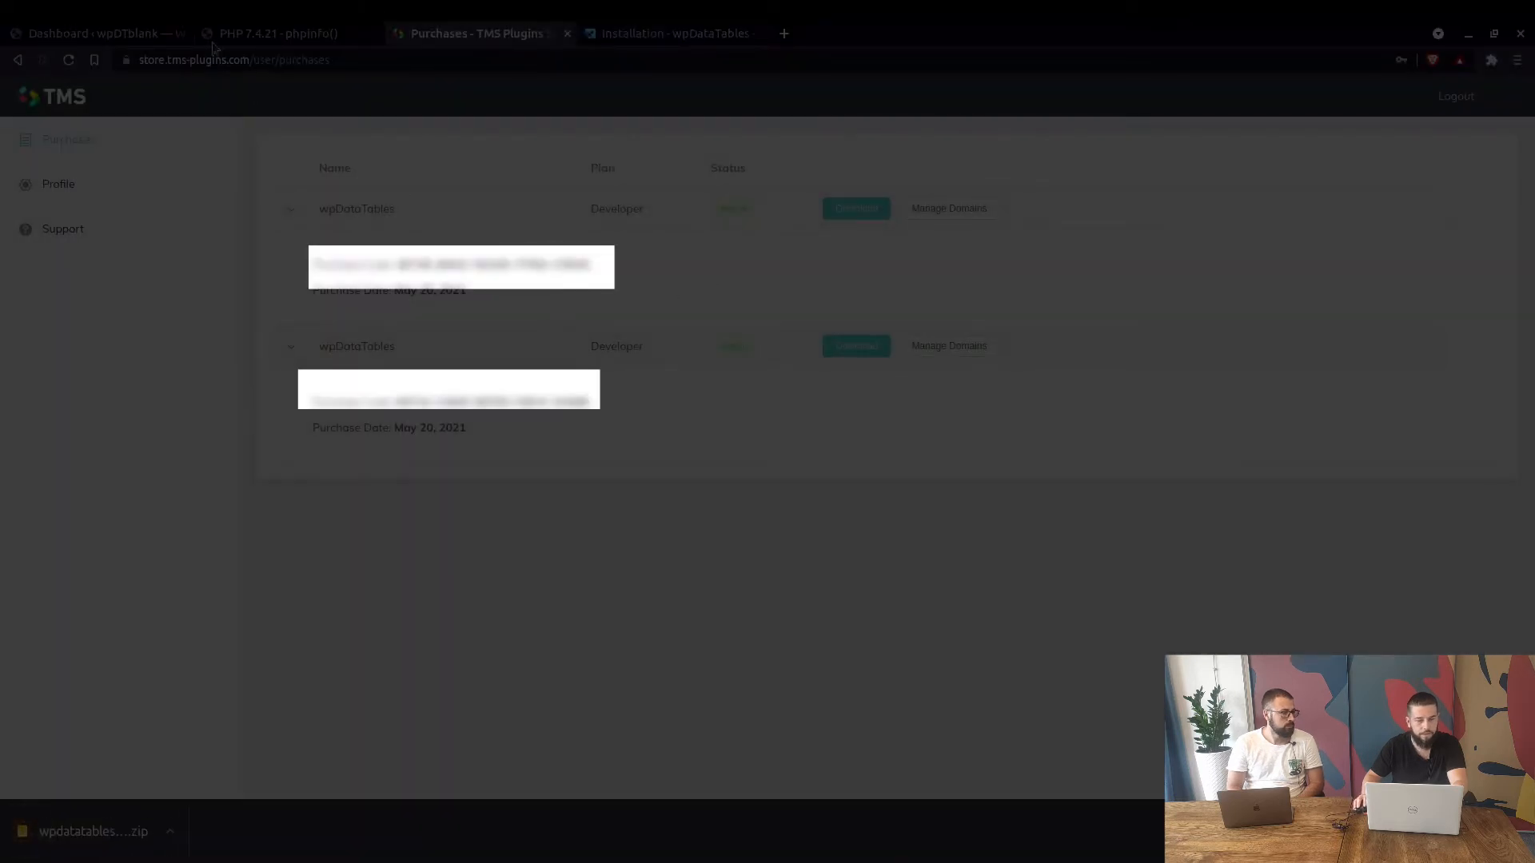
- Check the installation documentation again, then return to the local WordPress dashboard
{"action": "left_click", "coordinate": [97, 32]}
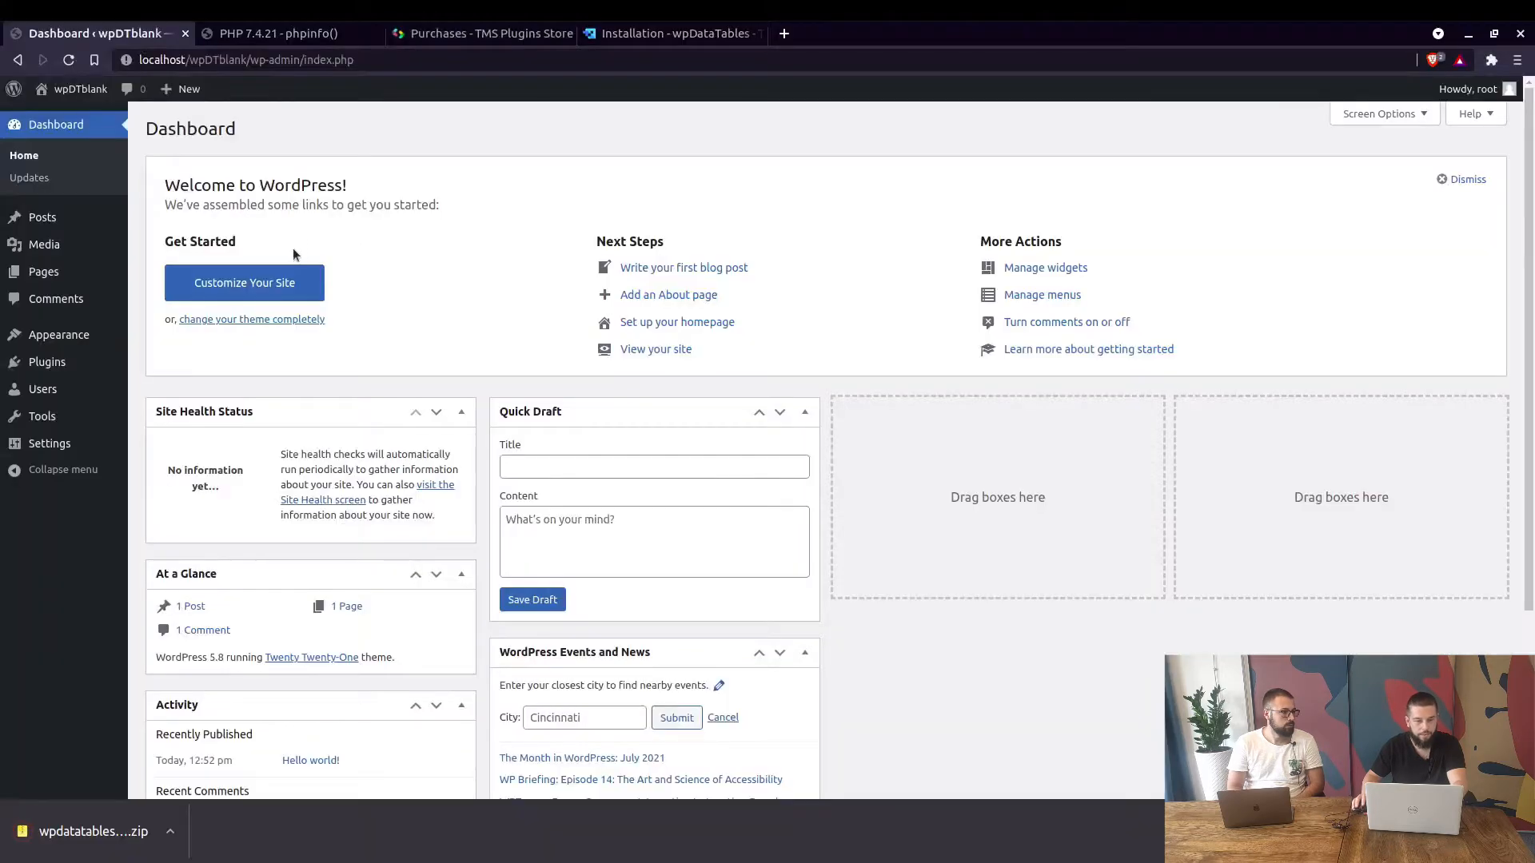
{"action": "left_click", "coordinate": [670, 32]}
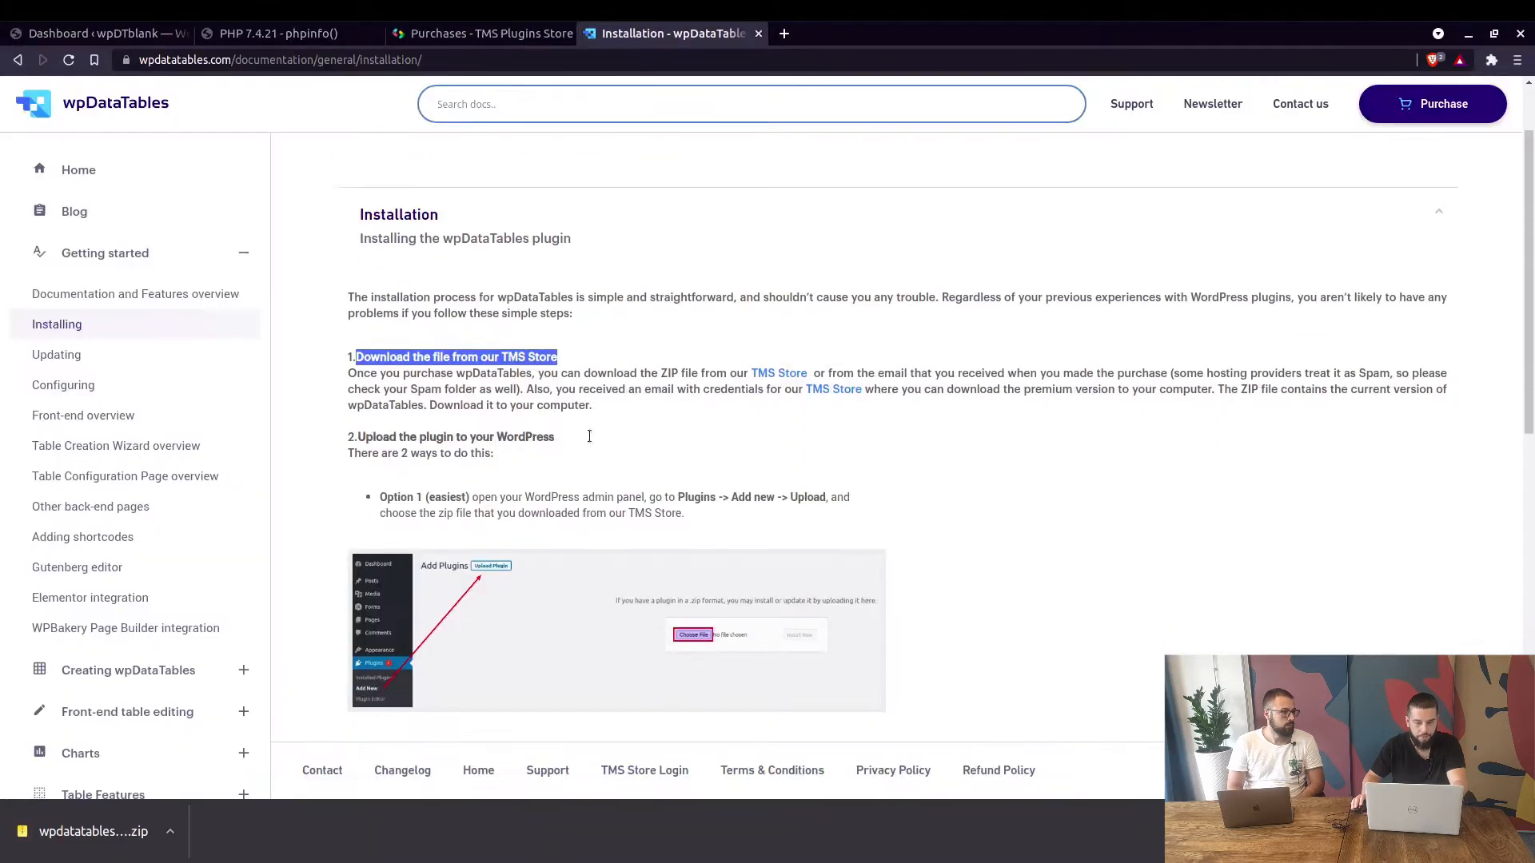
{"action": "scroll", "scroll_direction": "down", "scroll_amount": 3}
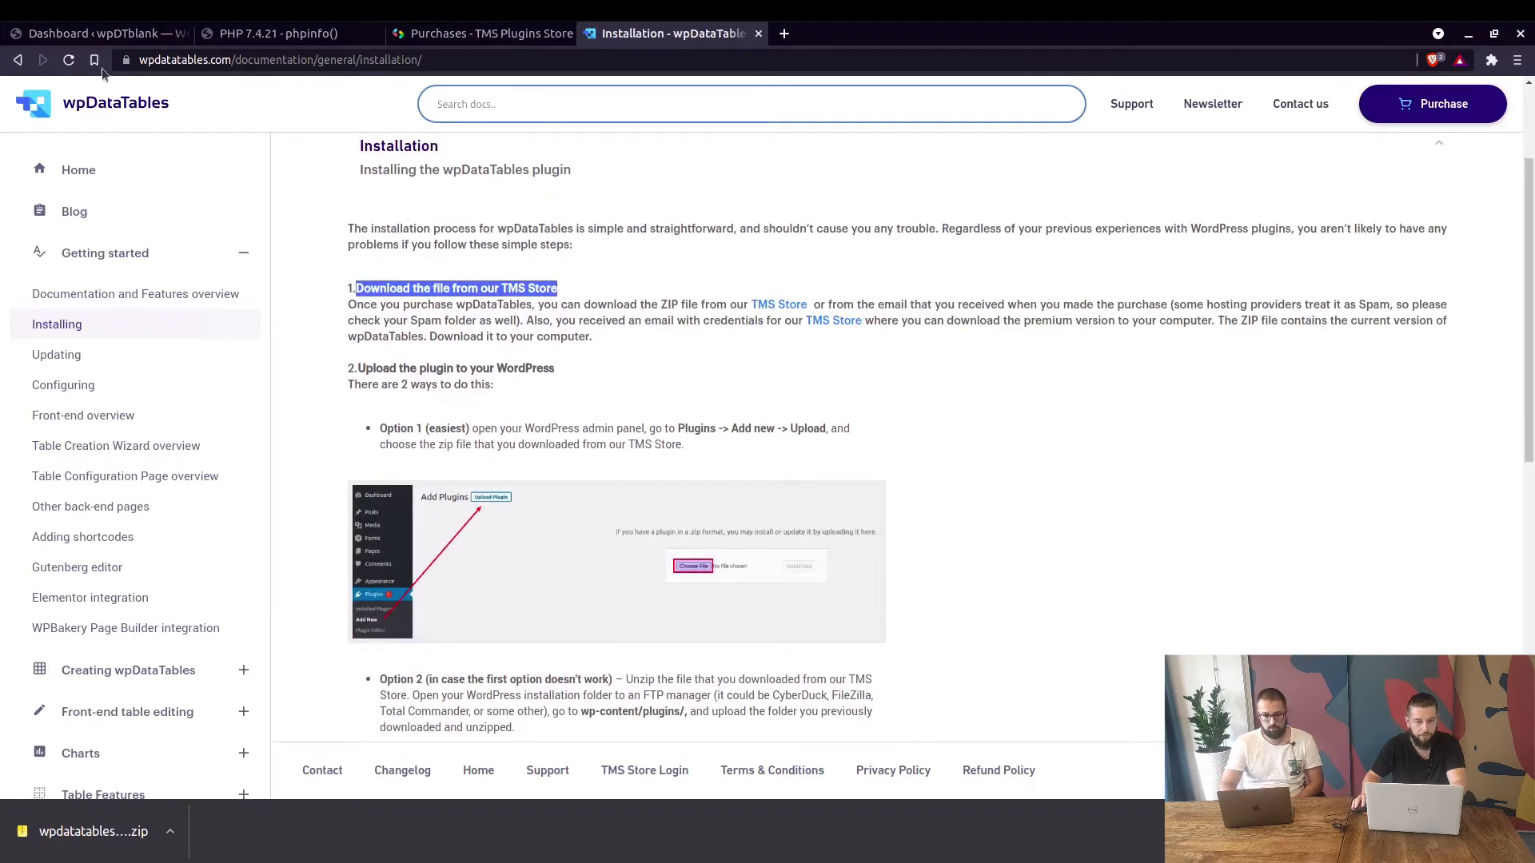
{"action": "left_click", "coordinate": [97, 33]}
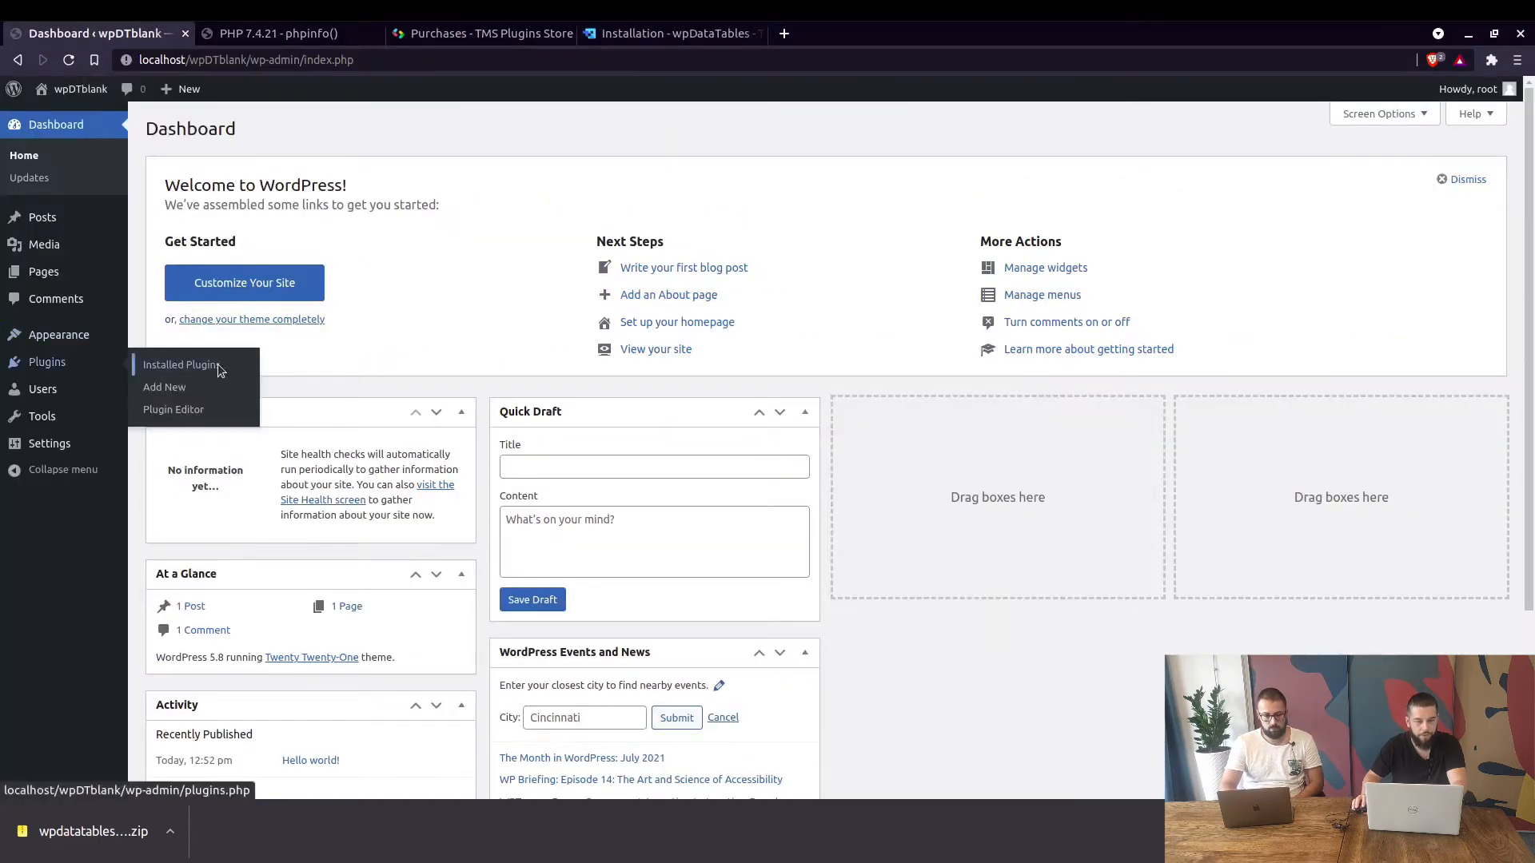
- Upload wpdatatables (3).zip via Plugins > Add New and start installation, reaching the FTP details request
{"action": "left_click", "coordinate": [180, 365]}
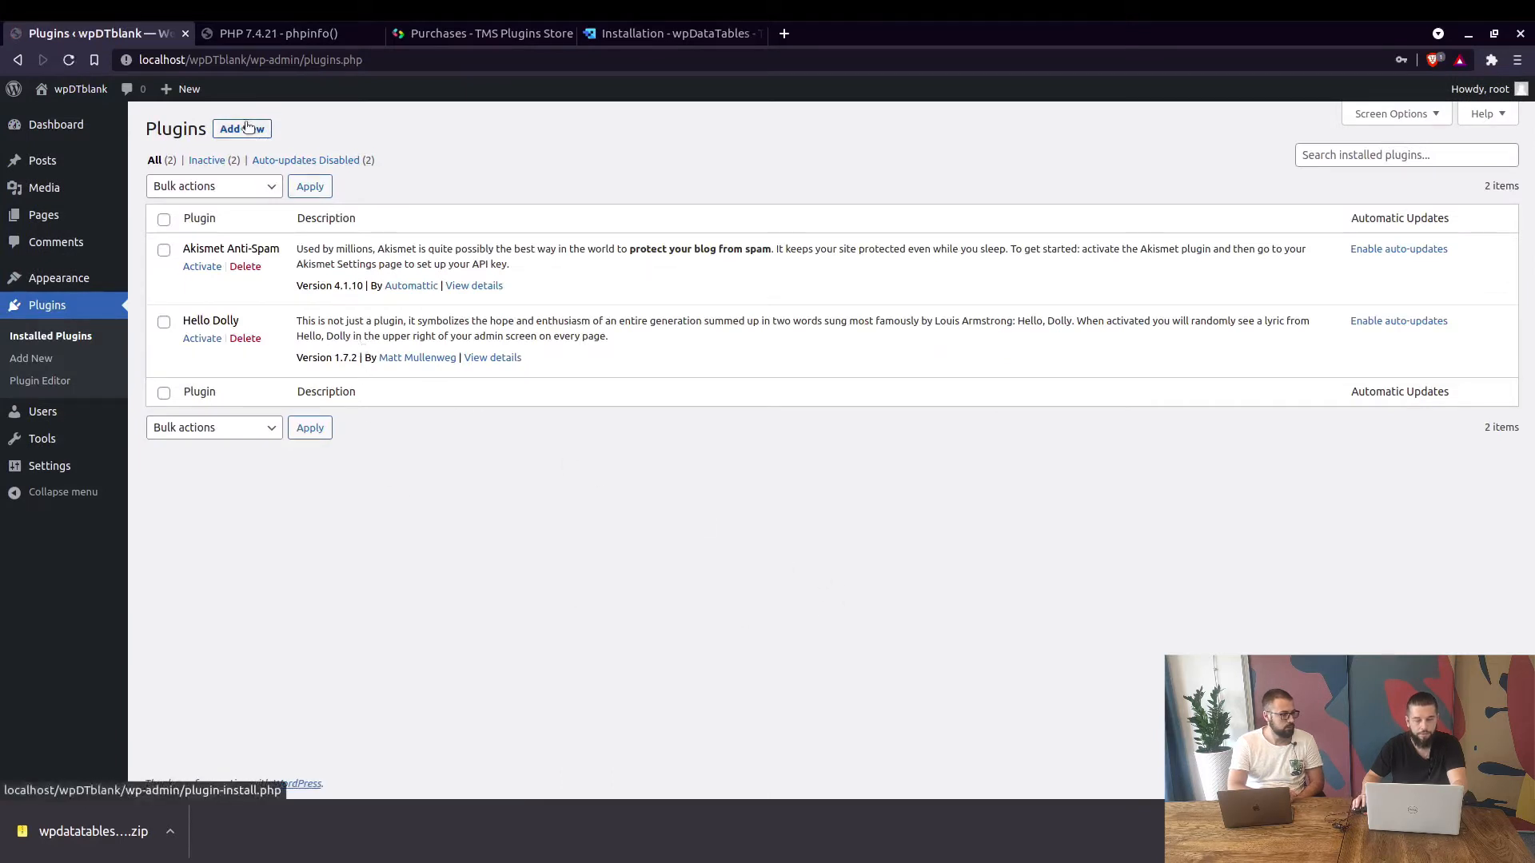
{"action": "left_click", "coordinate": [242, 127]}
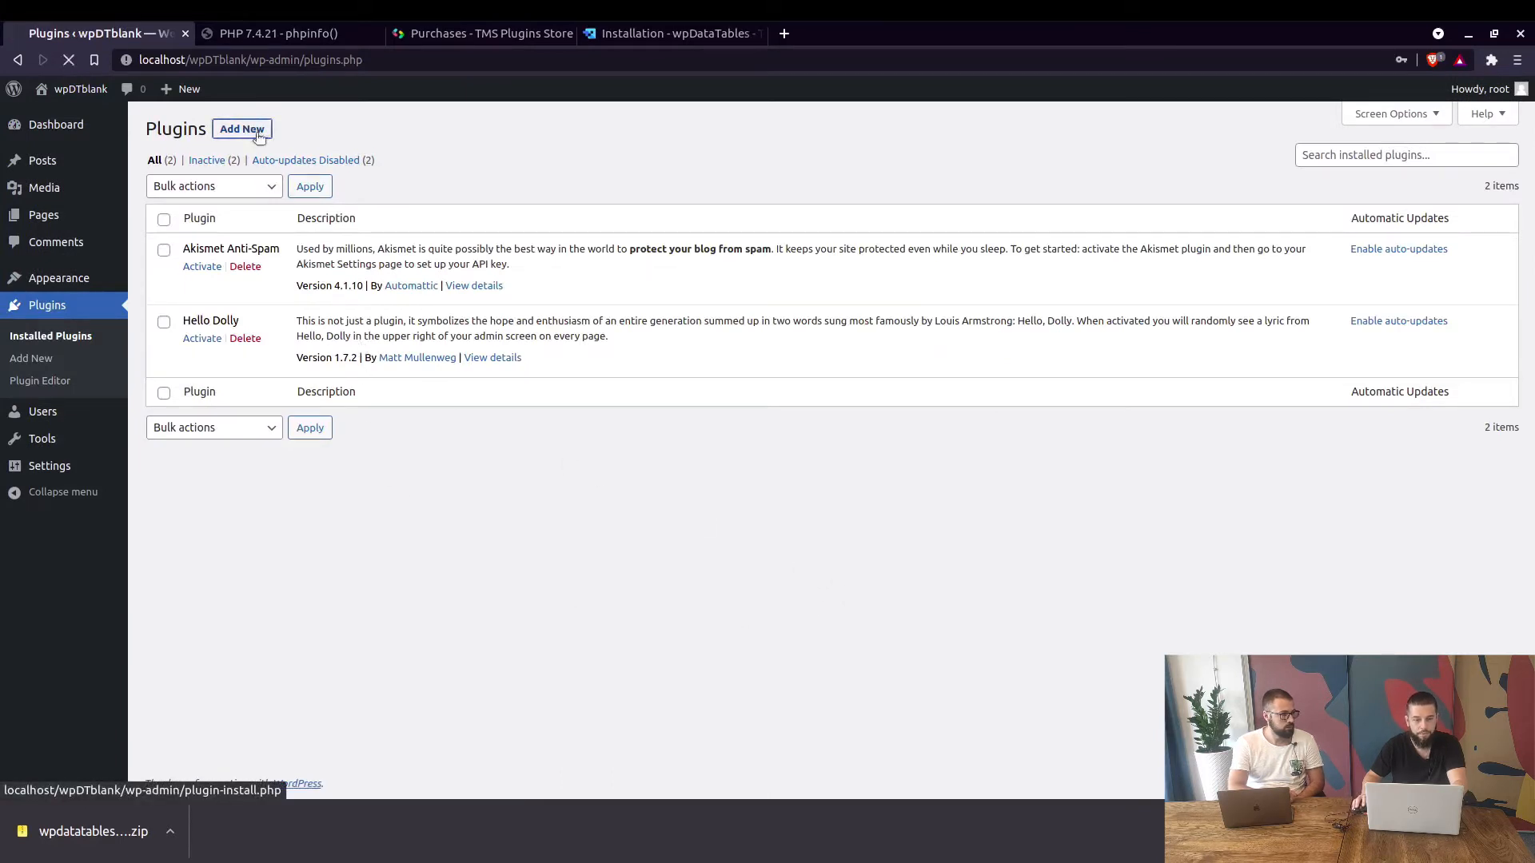
{"action": "left_click", "coordinate": [242, 128]}
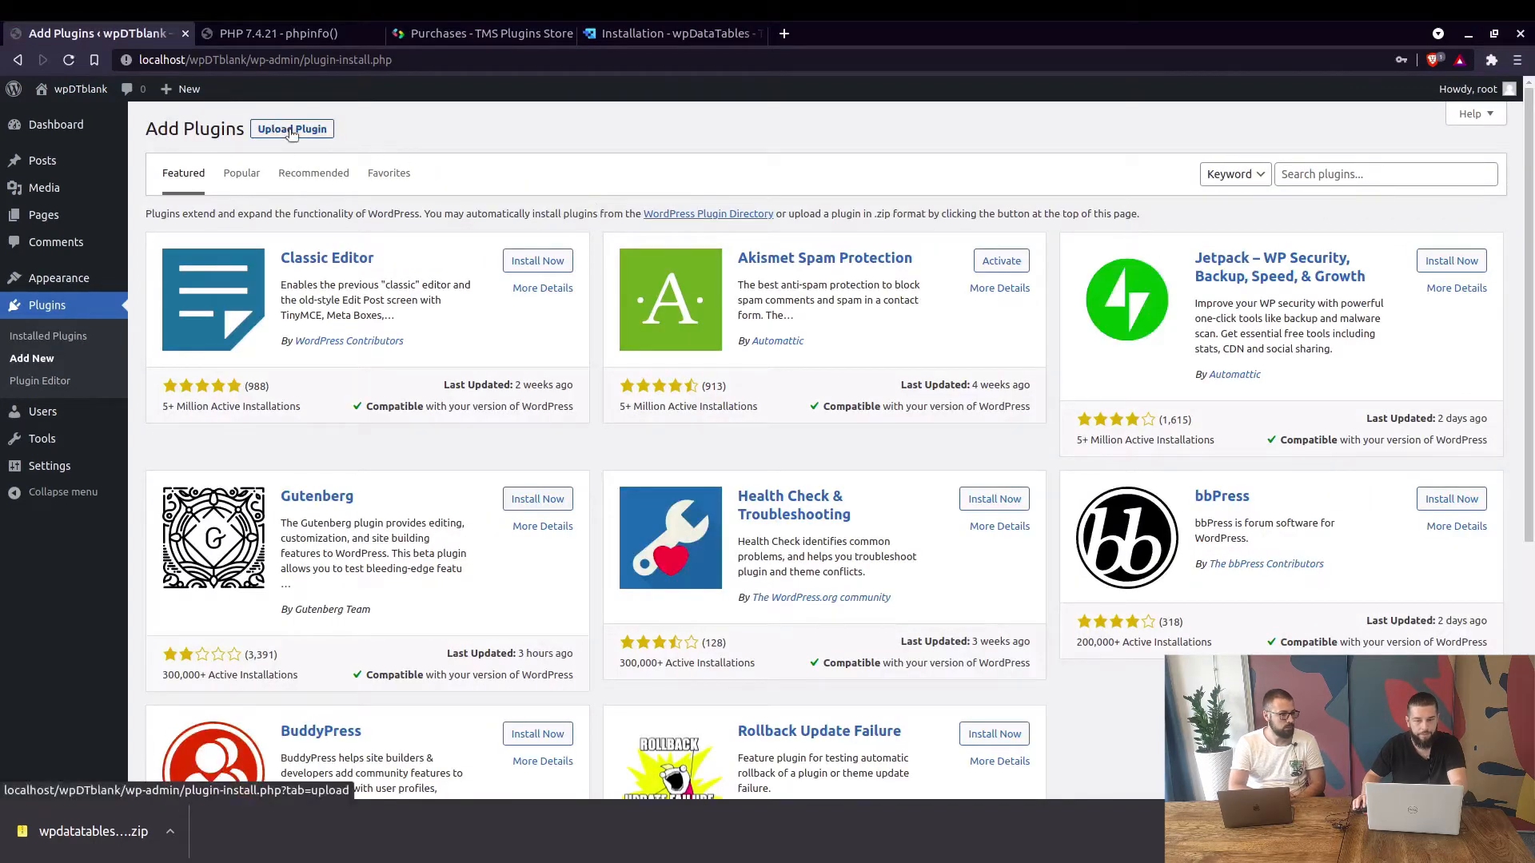
{"action": "left_click", "coordinate": [291, 128]}
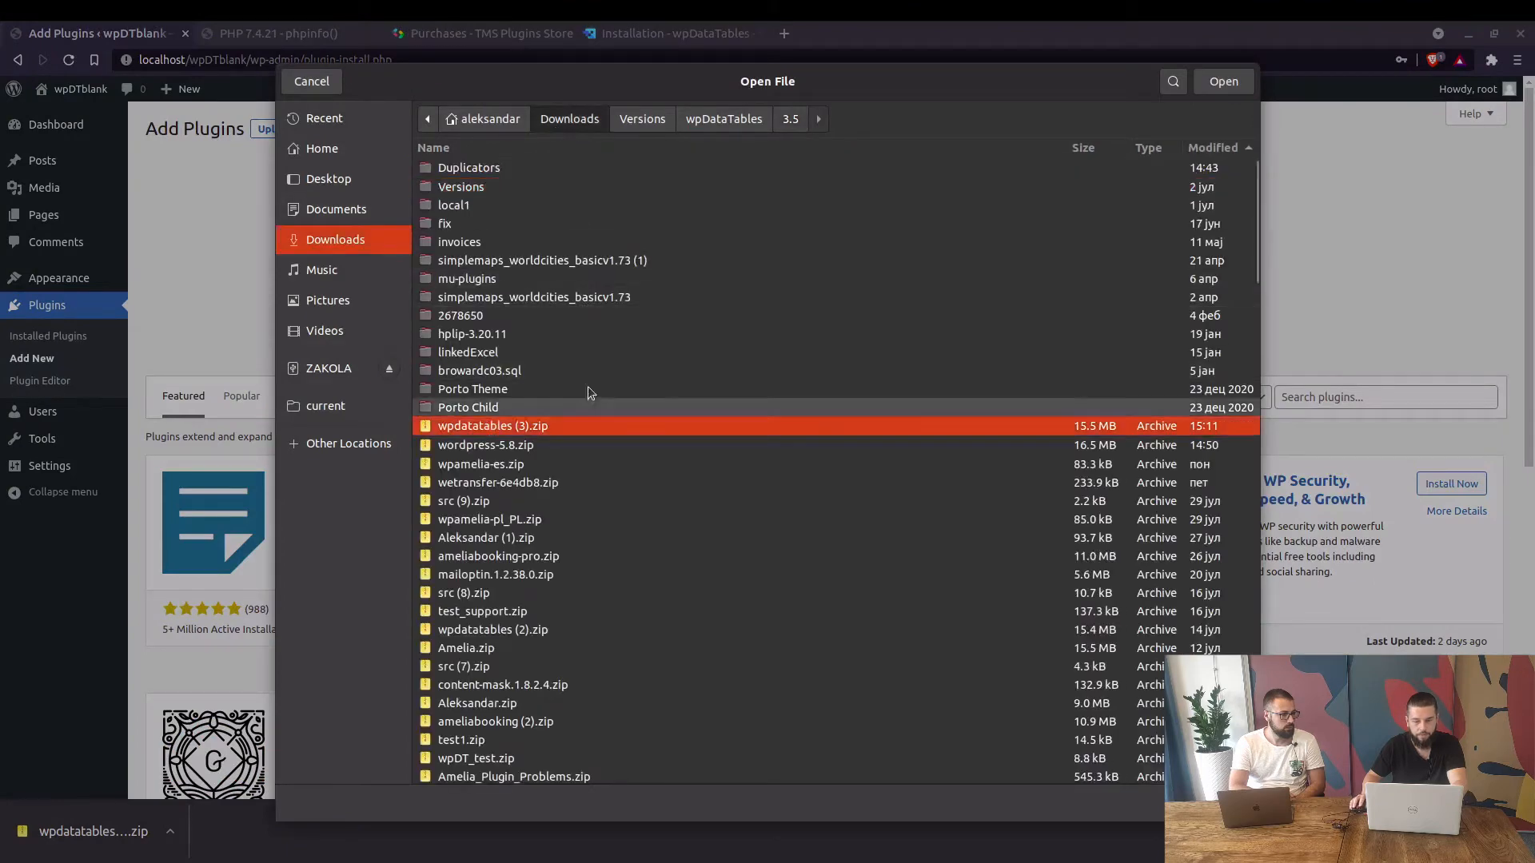
{"action": "left_click", "coordinate": [1223, 81]}
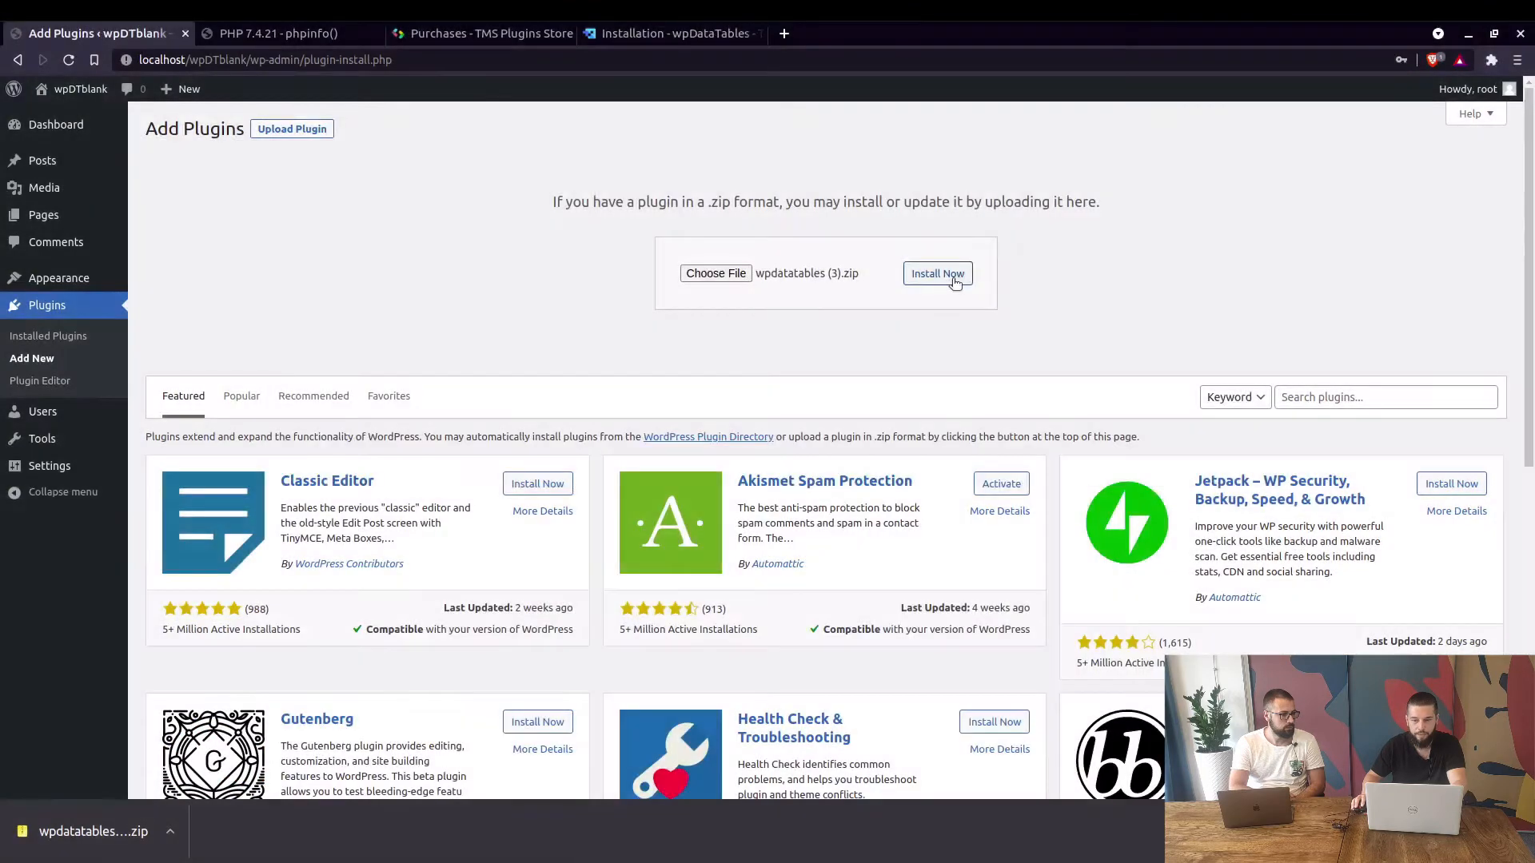
{"action": "left_click", "coordinate": [935, 274]}
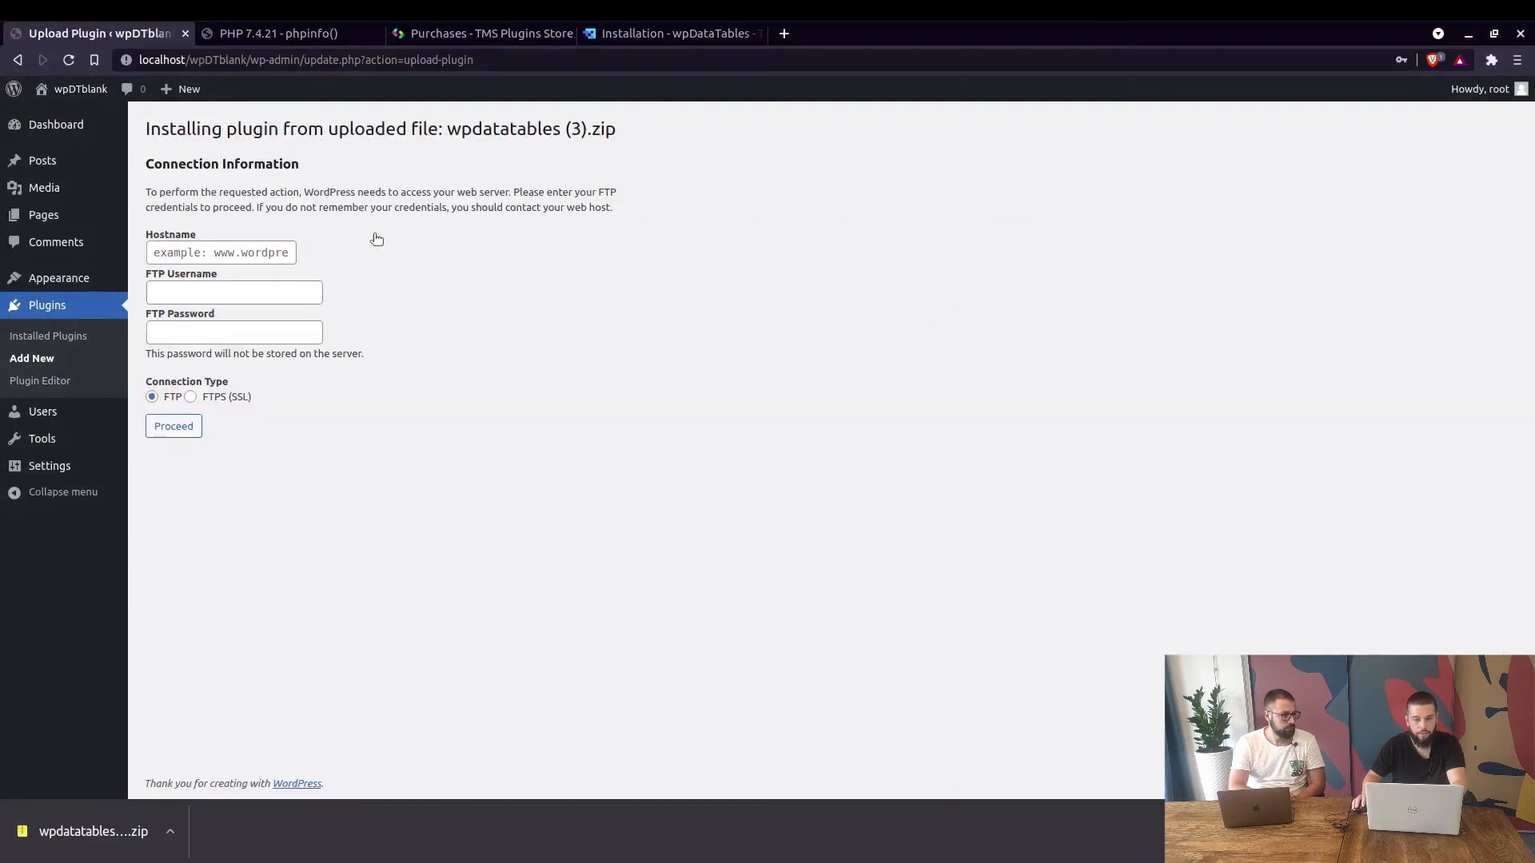
{"action": "mouse_move", "coordinate": [531, 444]}
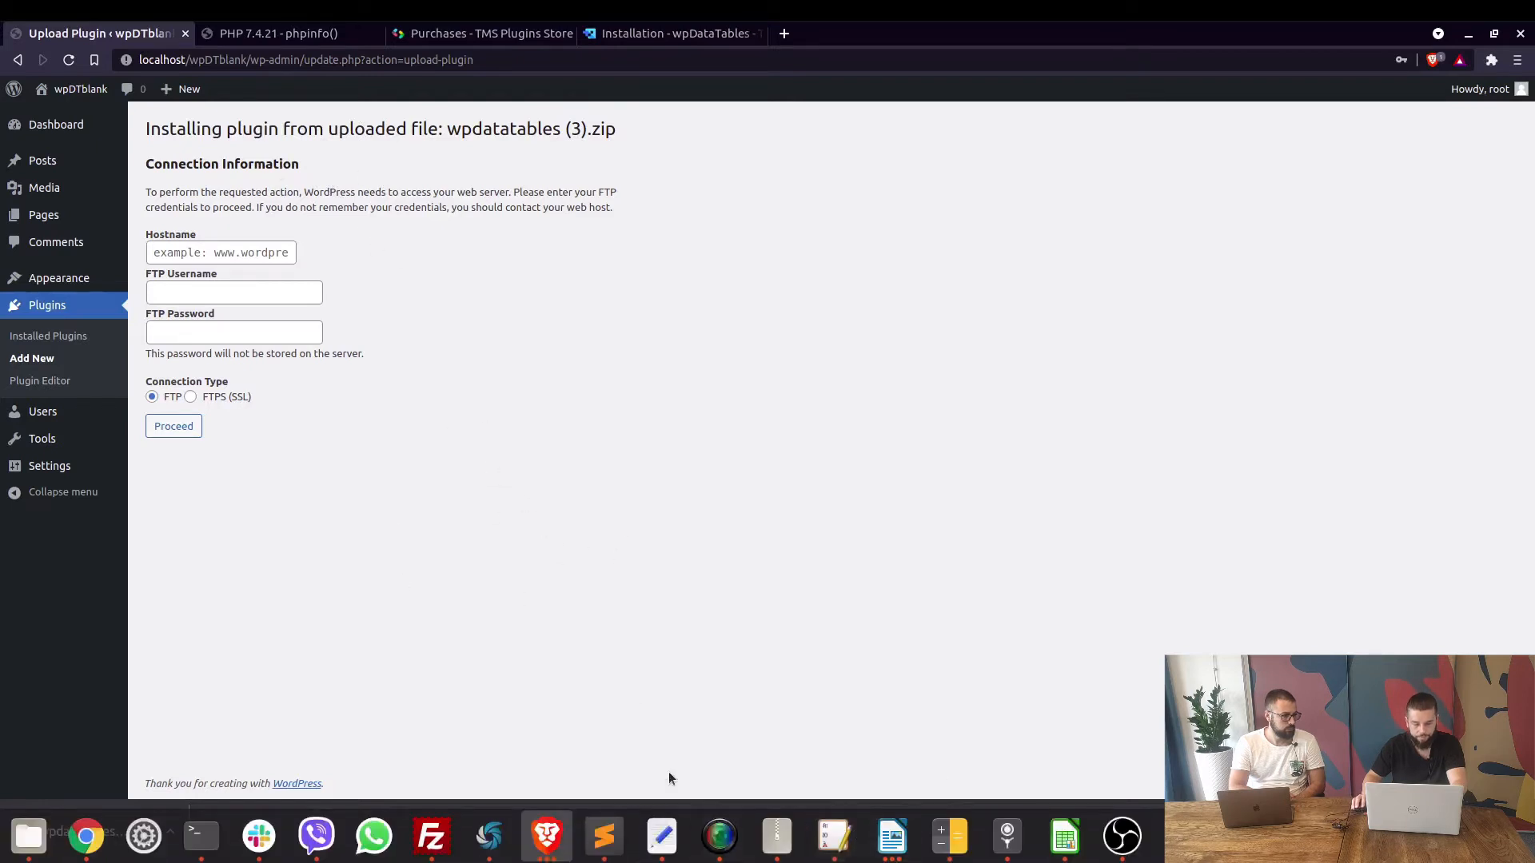
{"action": "mouse_move", "coordinate": [660, 836]}
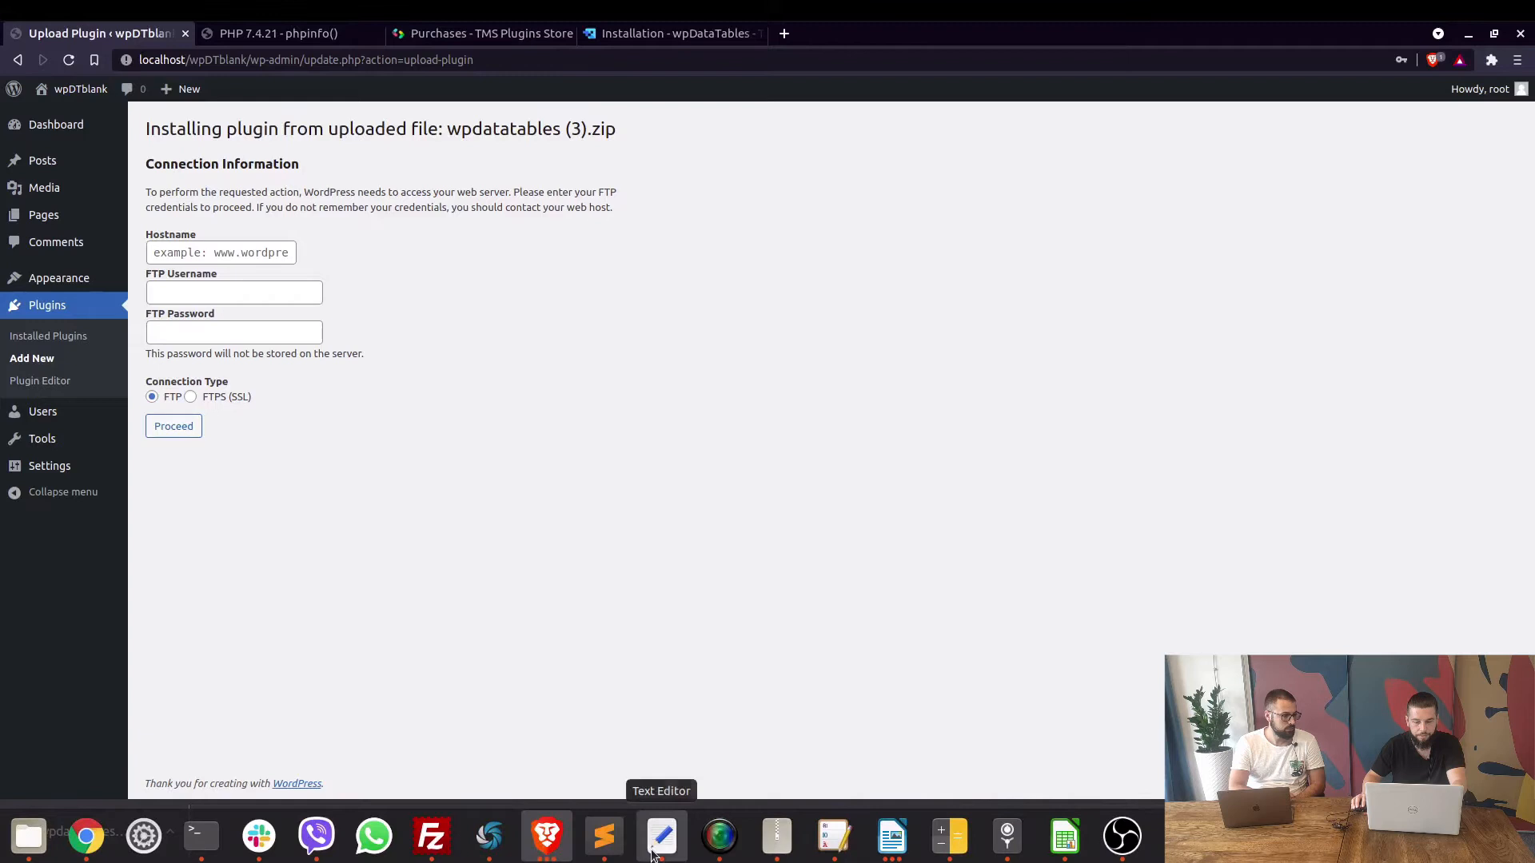
- Add define('FS_METHOD','direct') and ALLOW_UNFILTERED_UPLOADS true to wp-config.php and save
{"action": "left_click", "coordinate": [662, 836]}
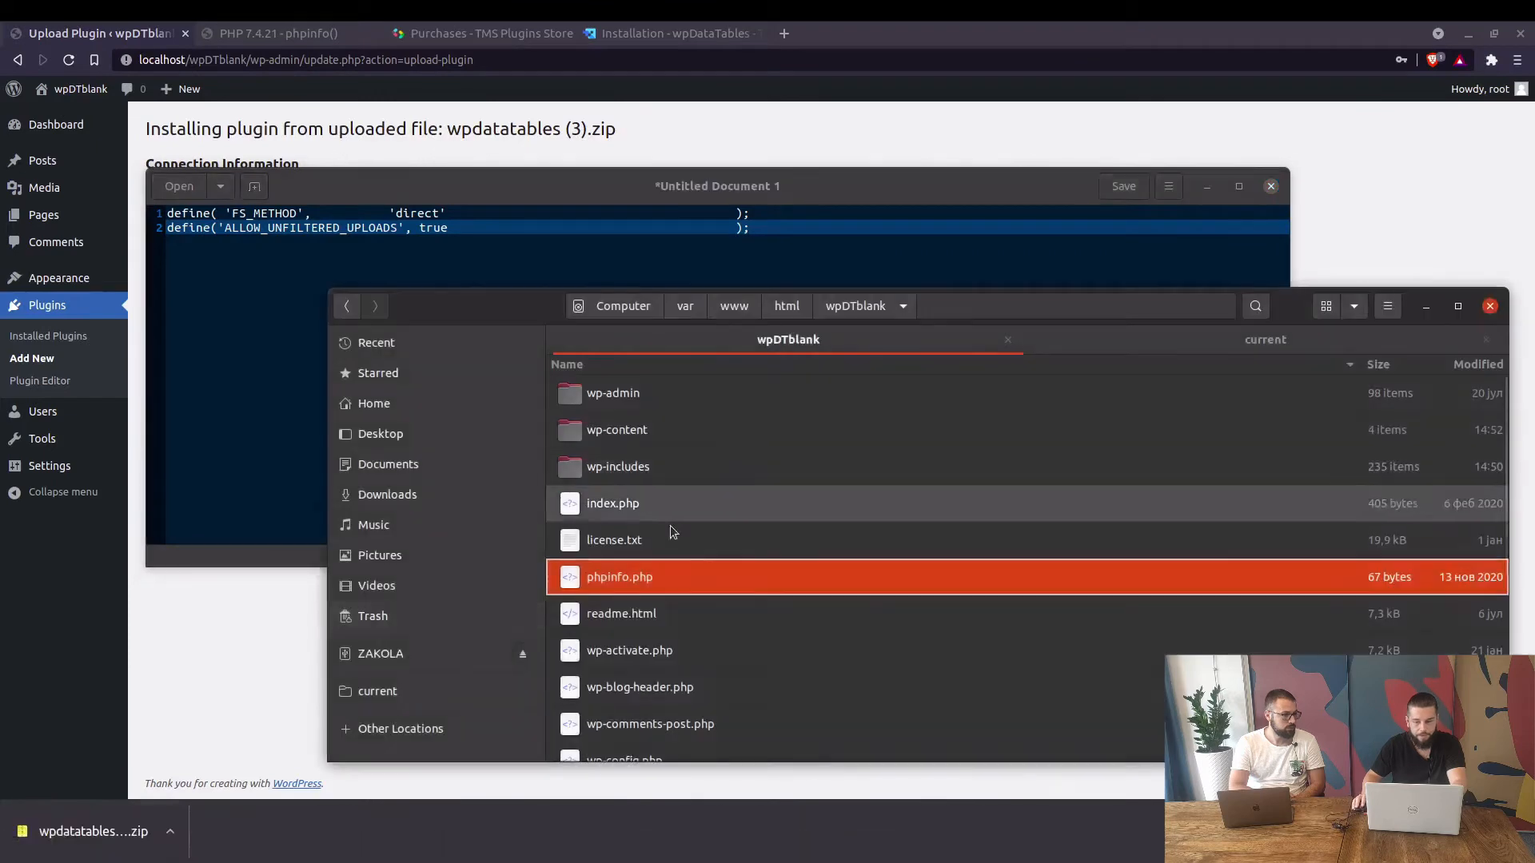
{"action": "scroll", "scroll_direction": "down", "scroll_amount": 3}
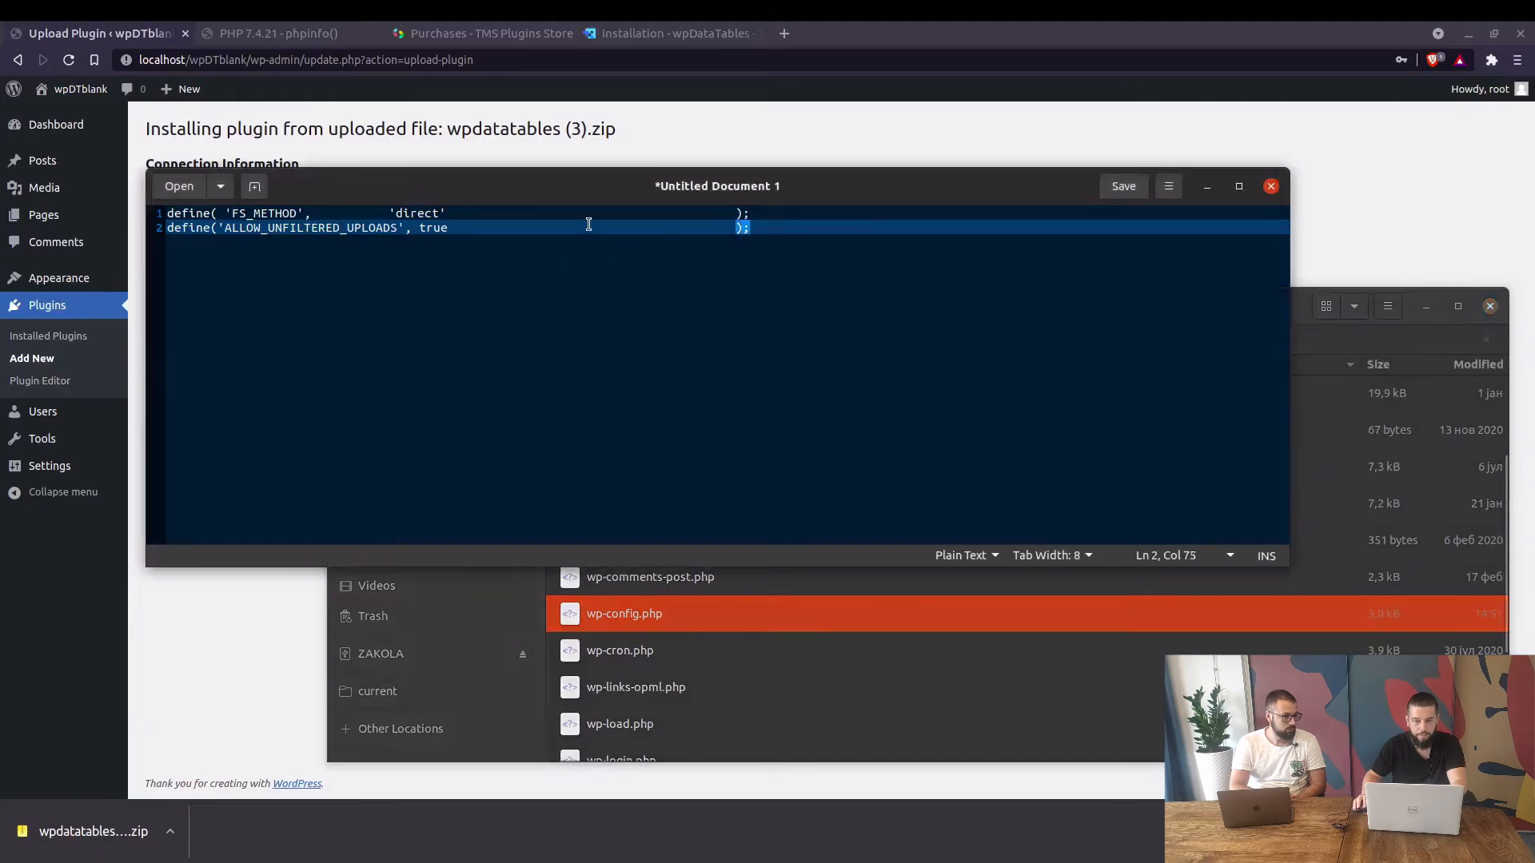
{"action": "key", "text": "ctrl+a"}
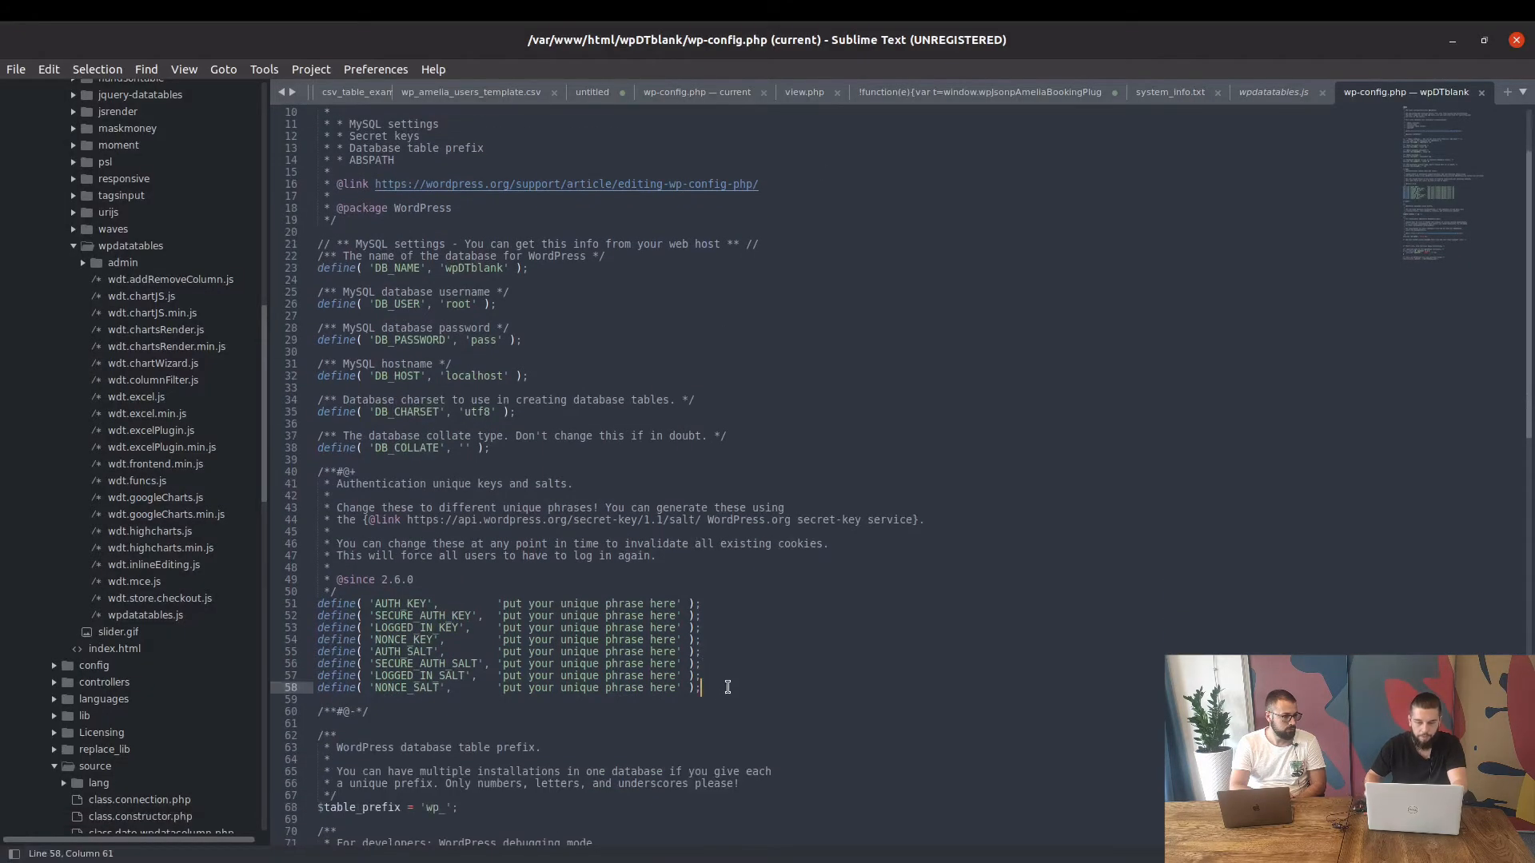
{"action": "type", "text": "define( 'FS_METHOD', 'direct' );"}
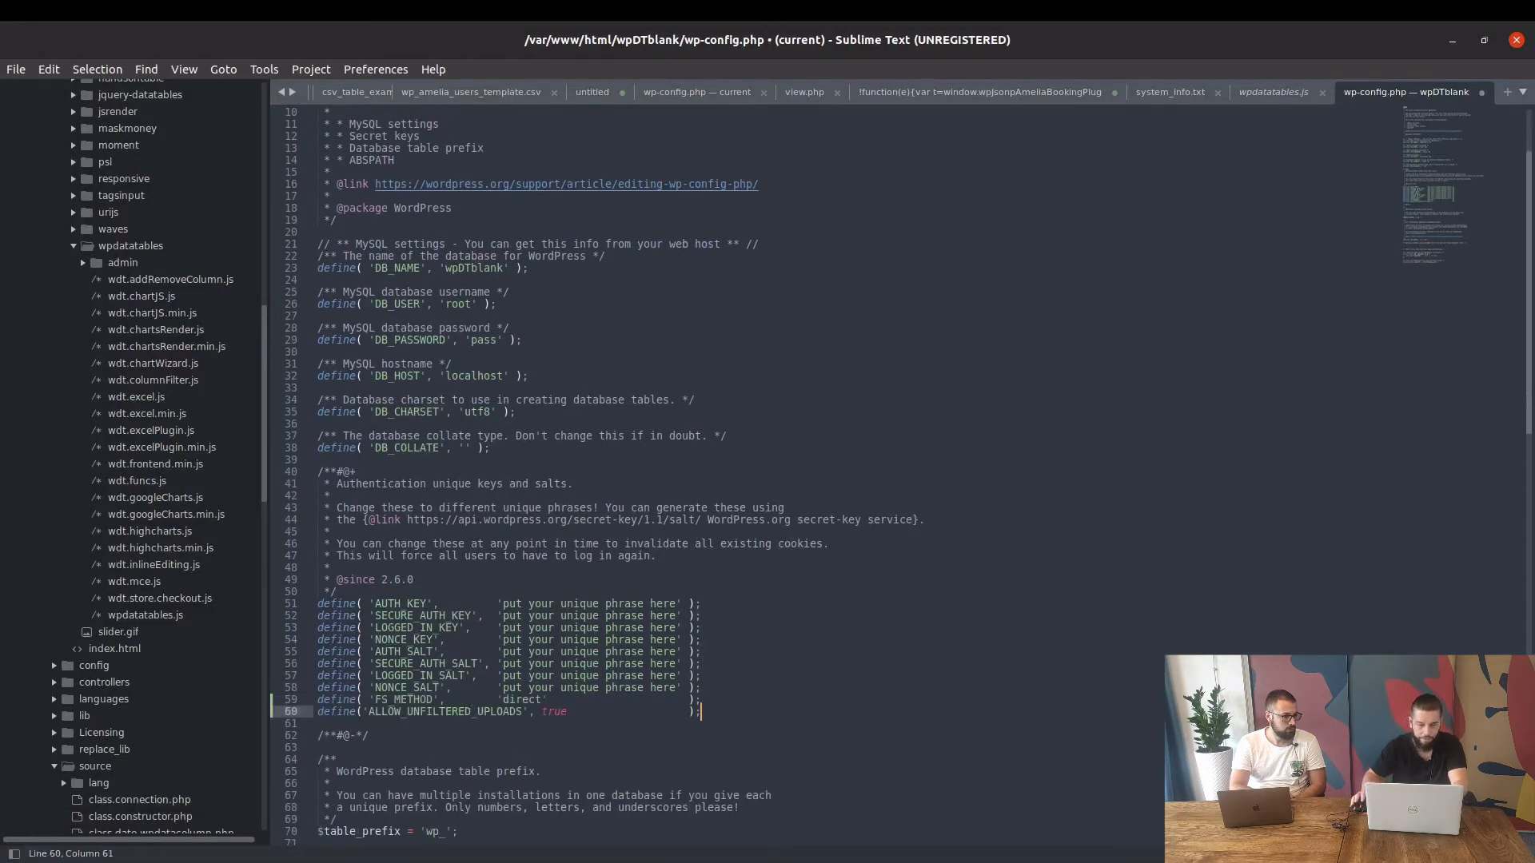
{"action": "scroll", "scroll_direction": "down", "scroll_amount": 3}
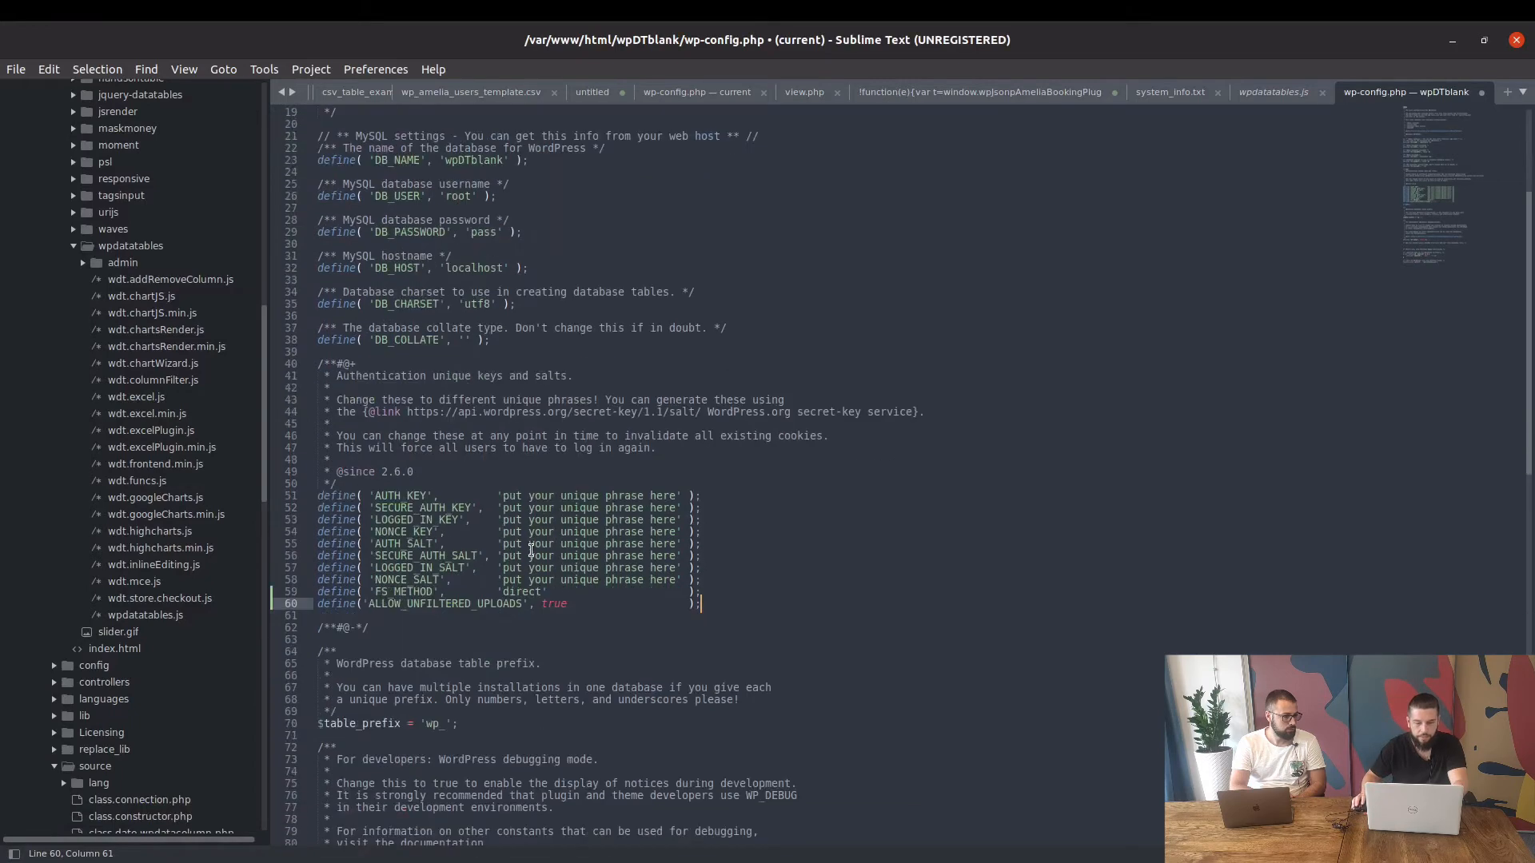
{"action": "key", "text": "ctrl+s"}
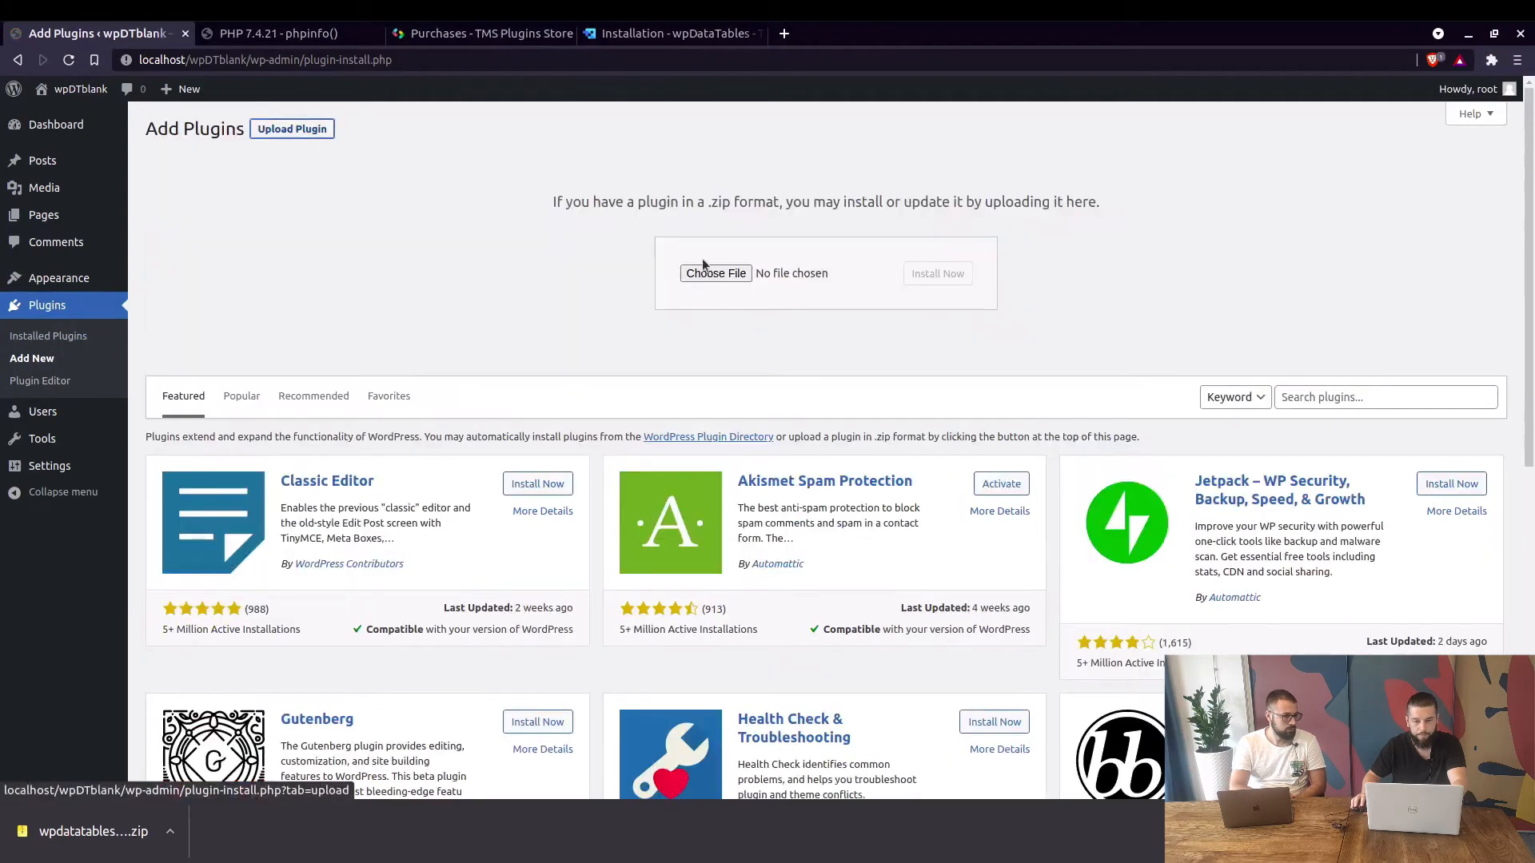
- Install wpDataTables from wpdatatables (3).zip and activate it
{"action": "left_click", "coordinate": [715, 273]}
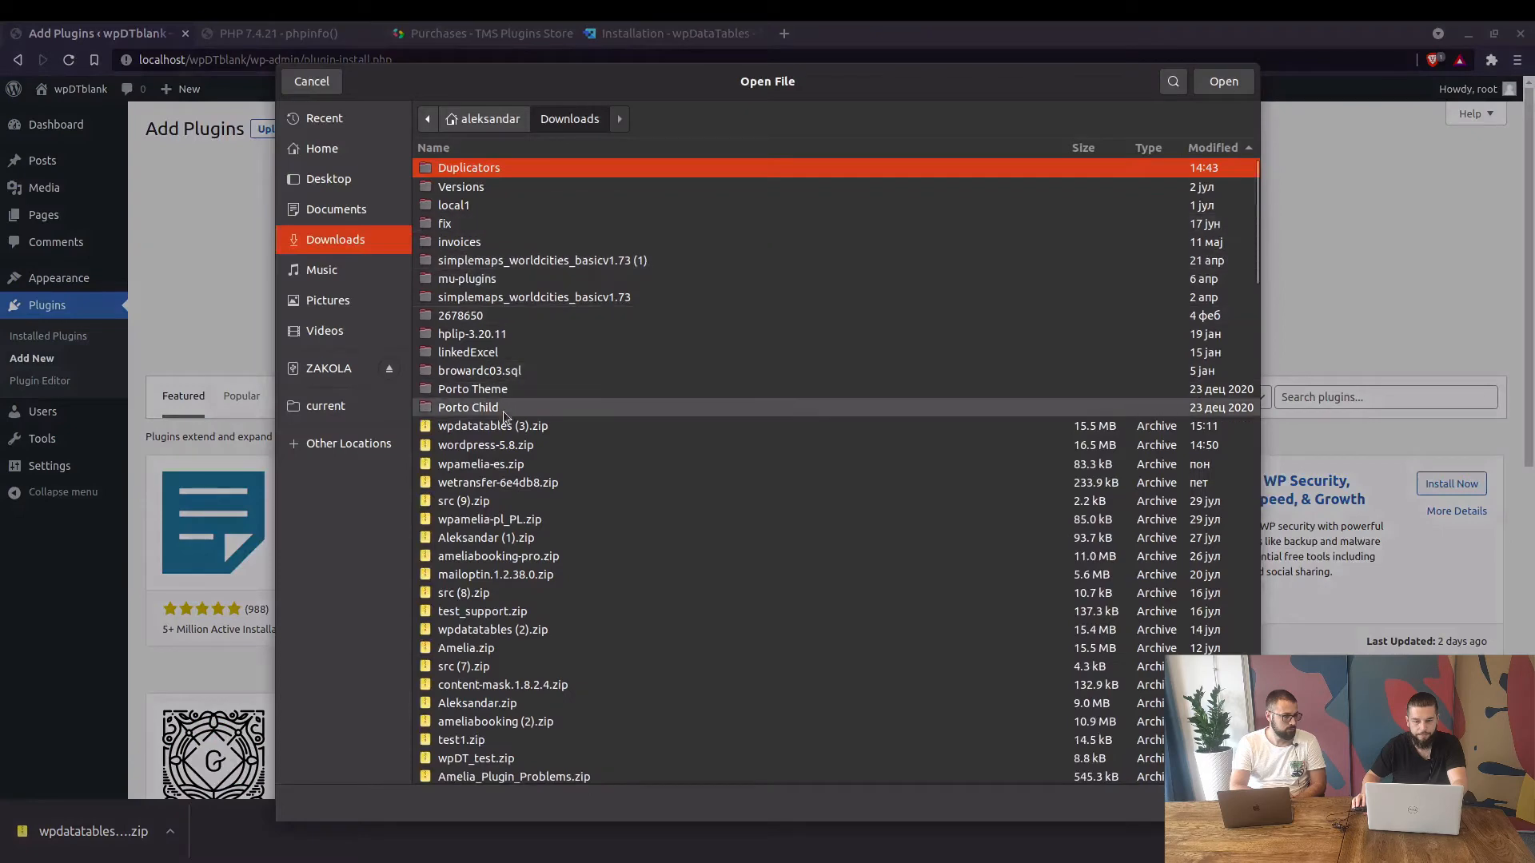
{"action": "left_click", "coordinate": [1223, 81]}
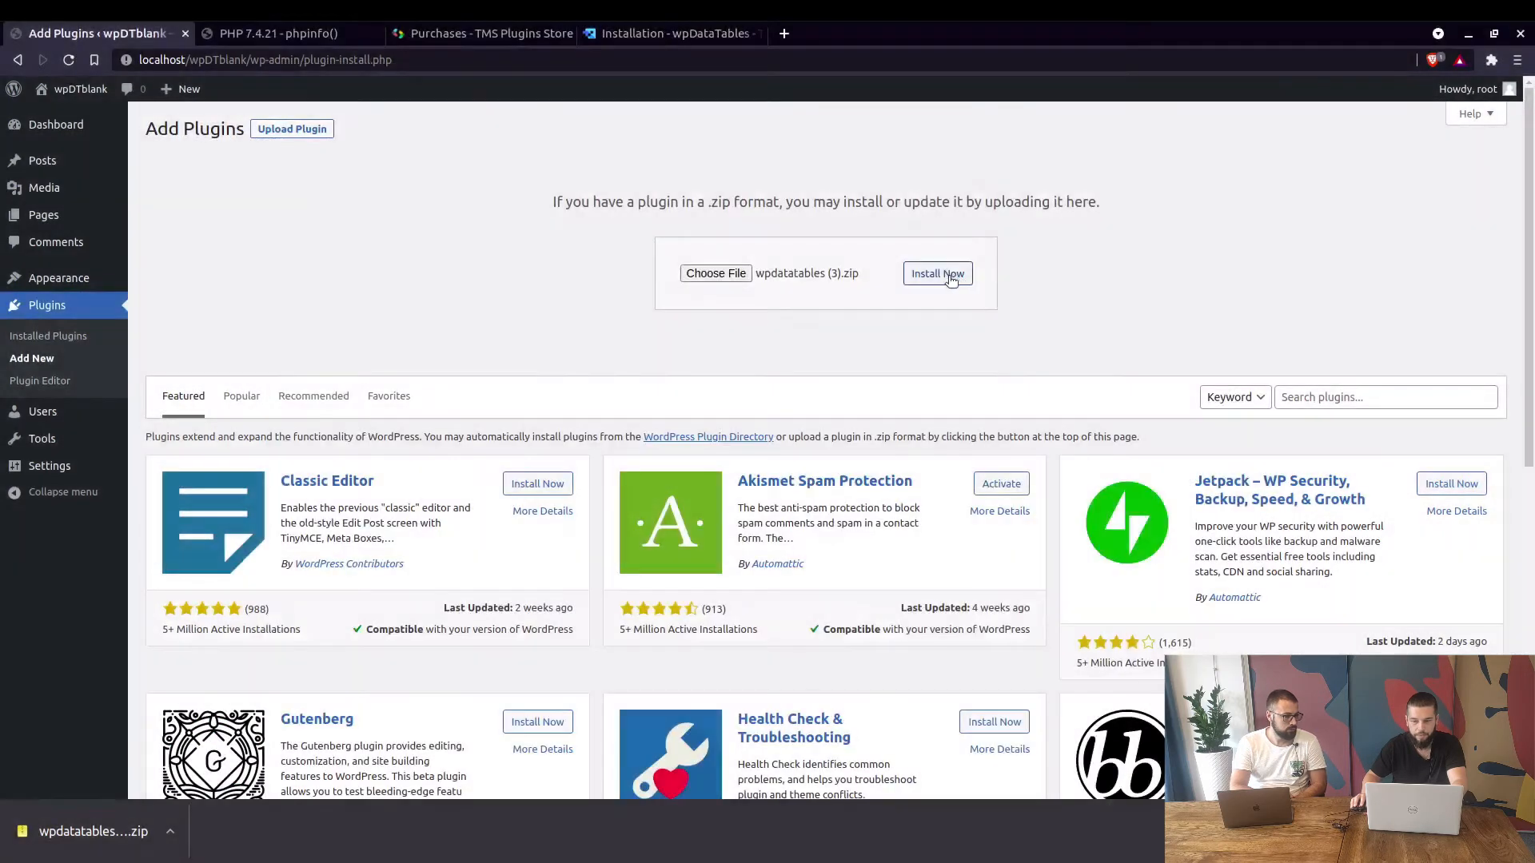
{"action": "left_click", "coordinate": [935, 273]}
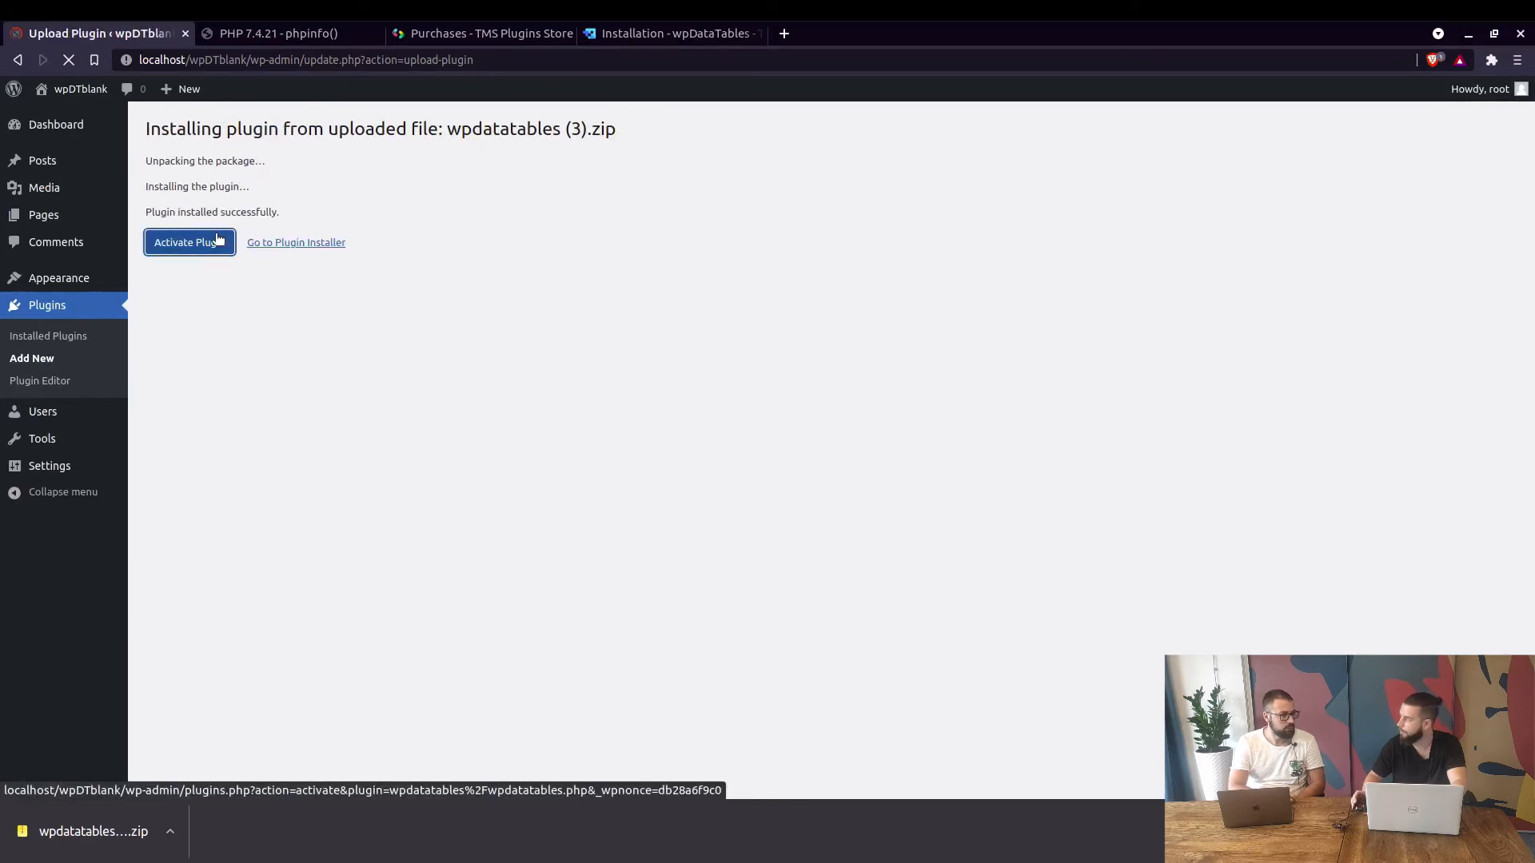
{"action": "mouse_move", "coordinate": [291, 233]}
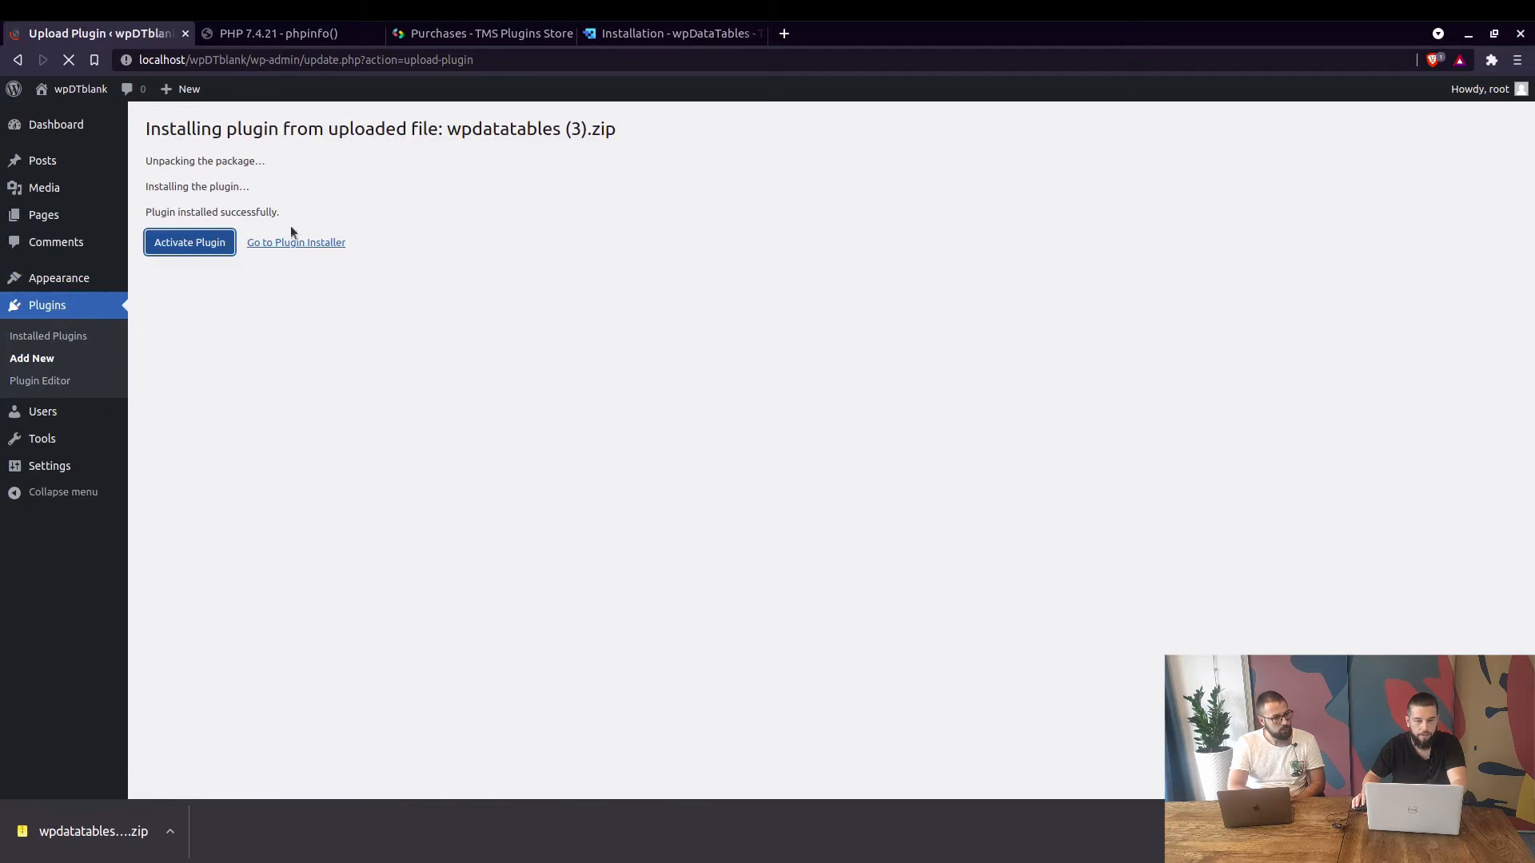
{"action": "left_click", "coordinate": [189, 242]}
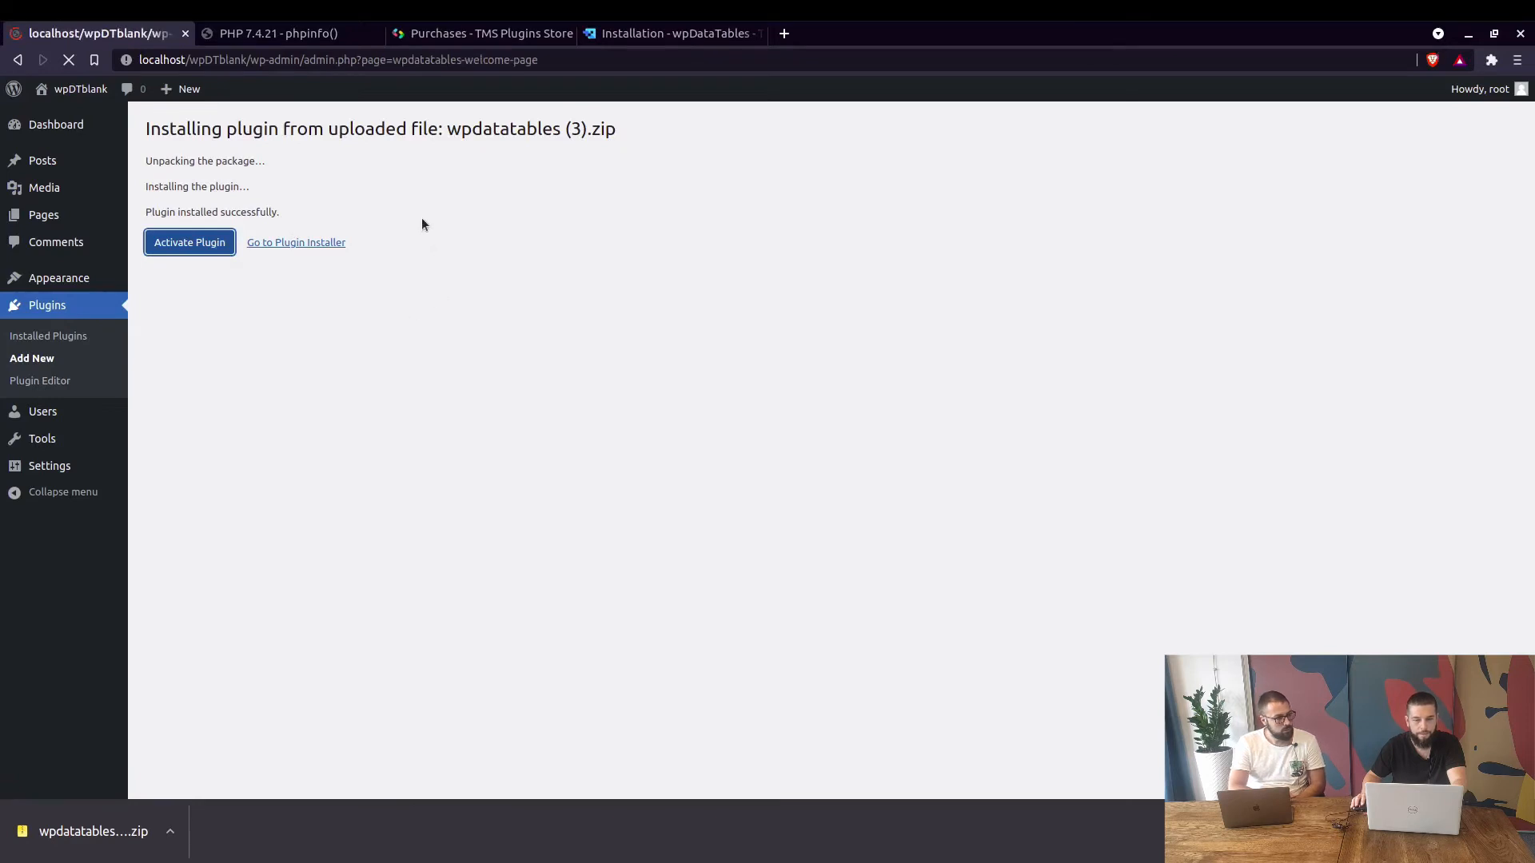
{"action": "left_click", "coordinate": [189, 241]}
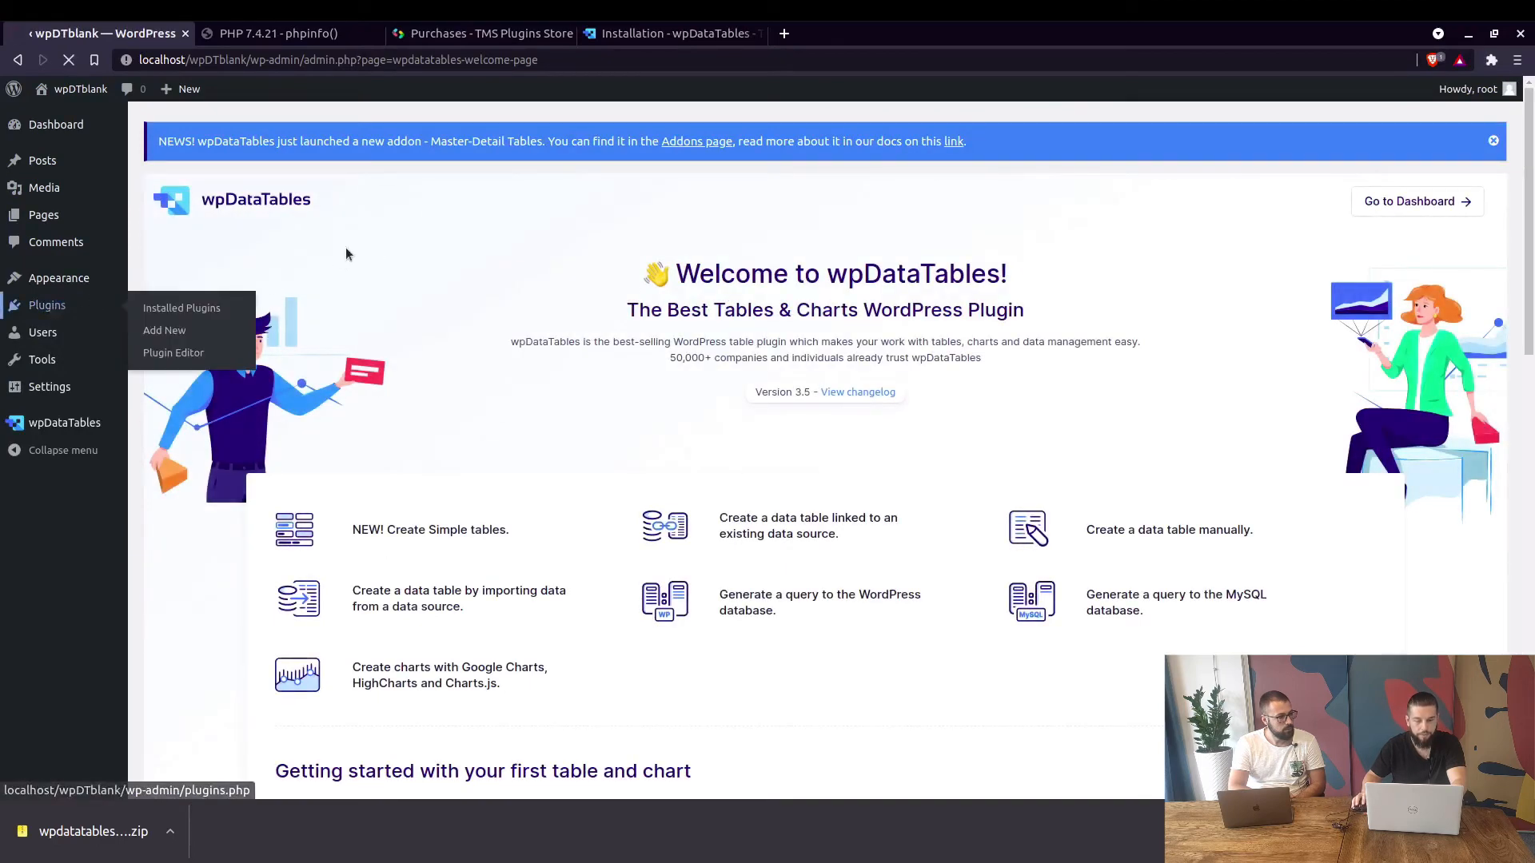
- Deactivate wpDataTables from the installed plugins list
{"action": "left_click", "coordinate": [180, 307]}
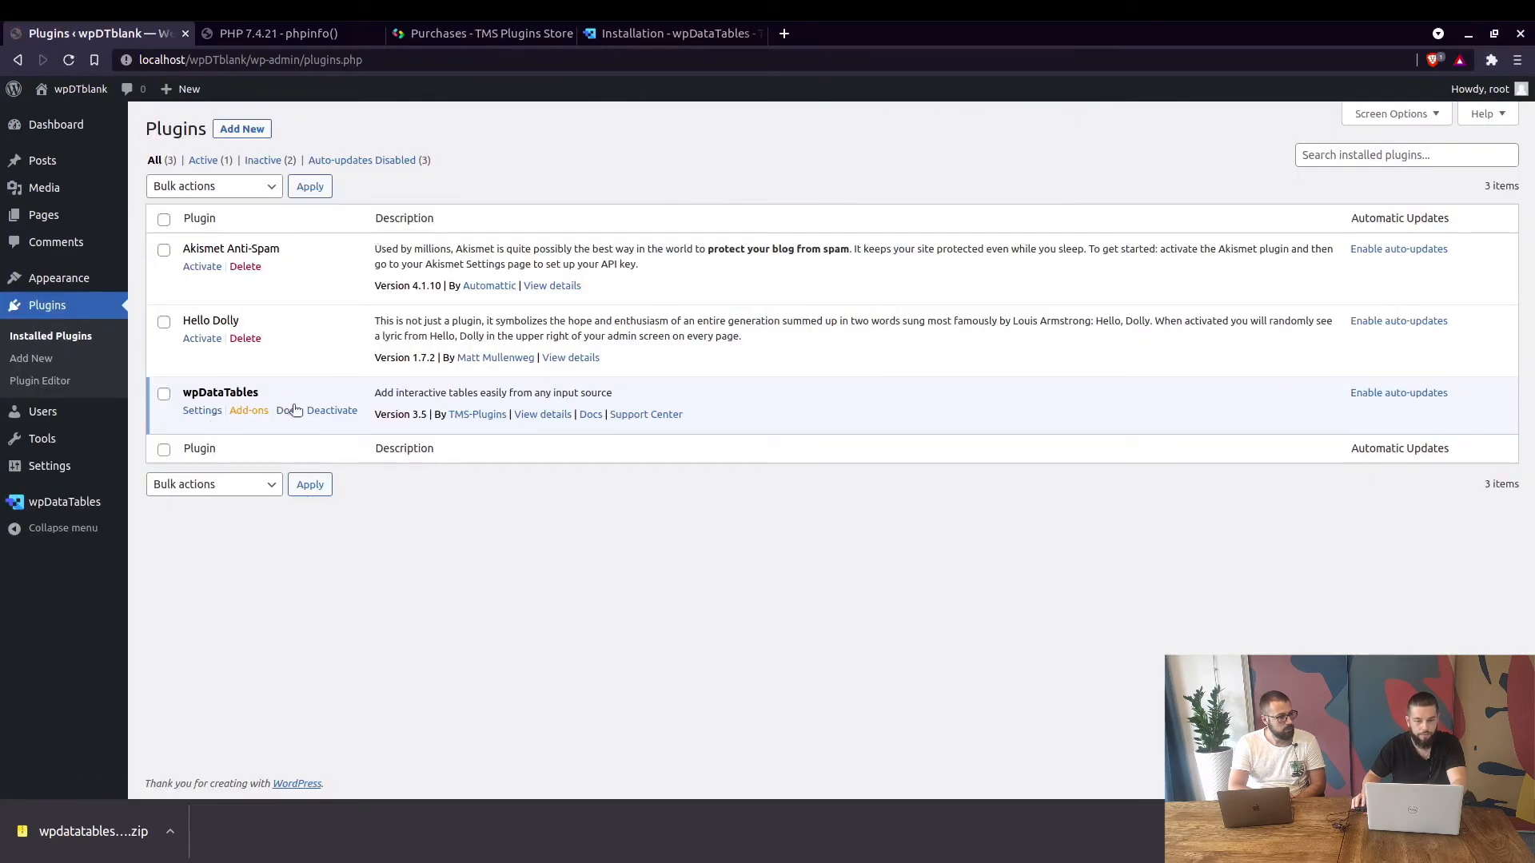
{"action": "left_click", "coordinate": [286, 411]}
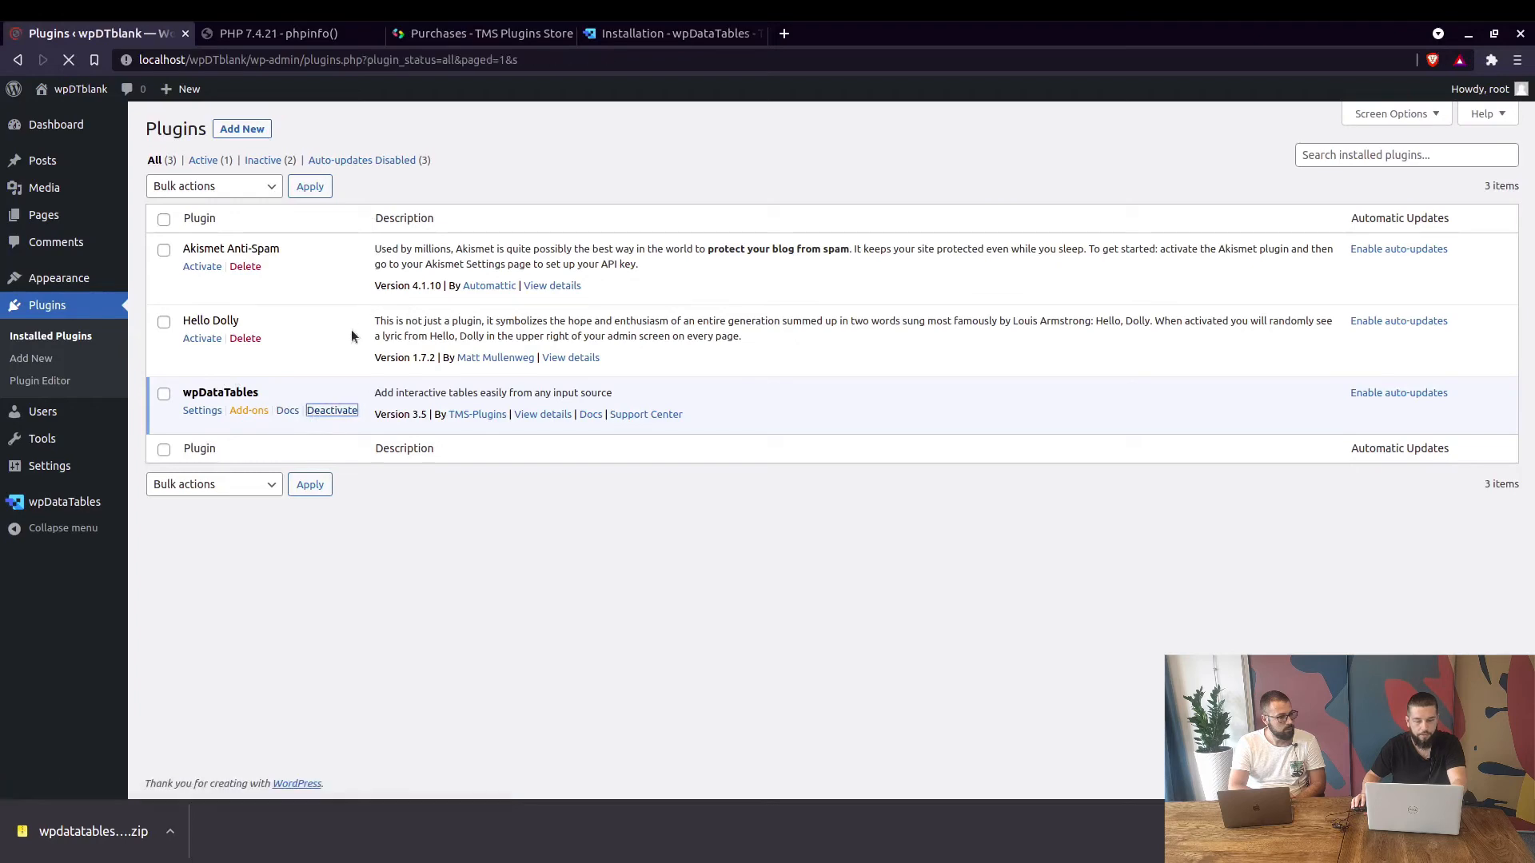
{"action": "left_click", "coordinate": [244, 458]}
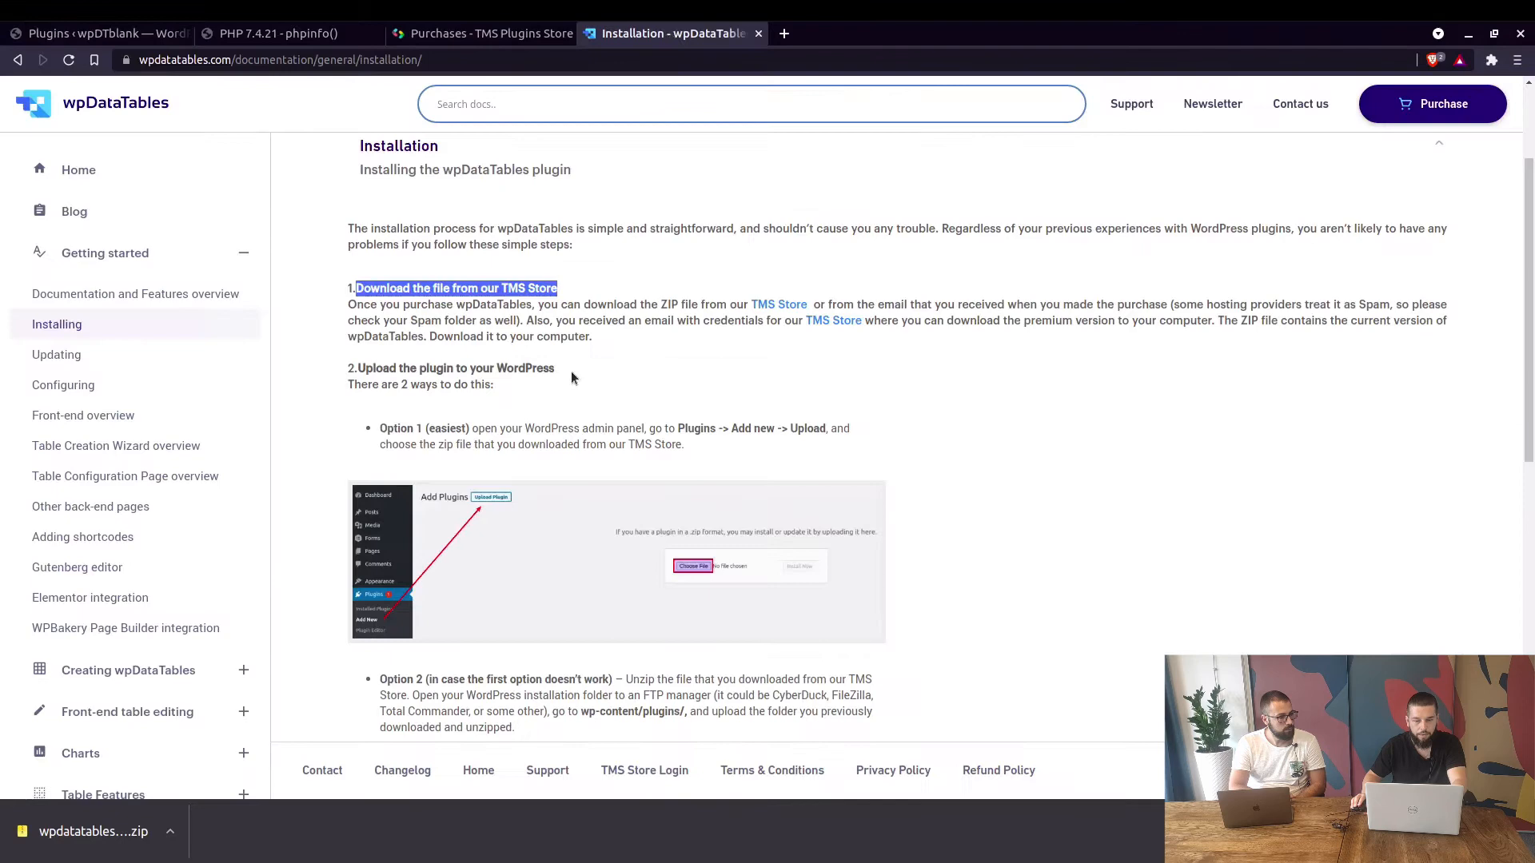
- Show installation Option 2 and select the wp-content/plugins path in the instructions
{"action": "scroll", "scroll_direction": "down", "scroll_amount": 3}
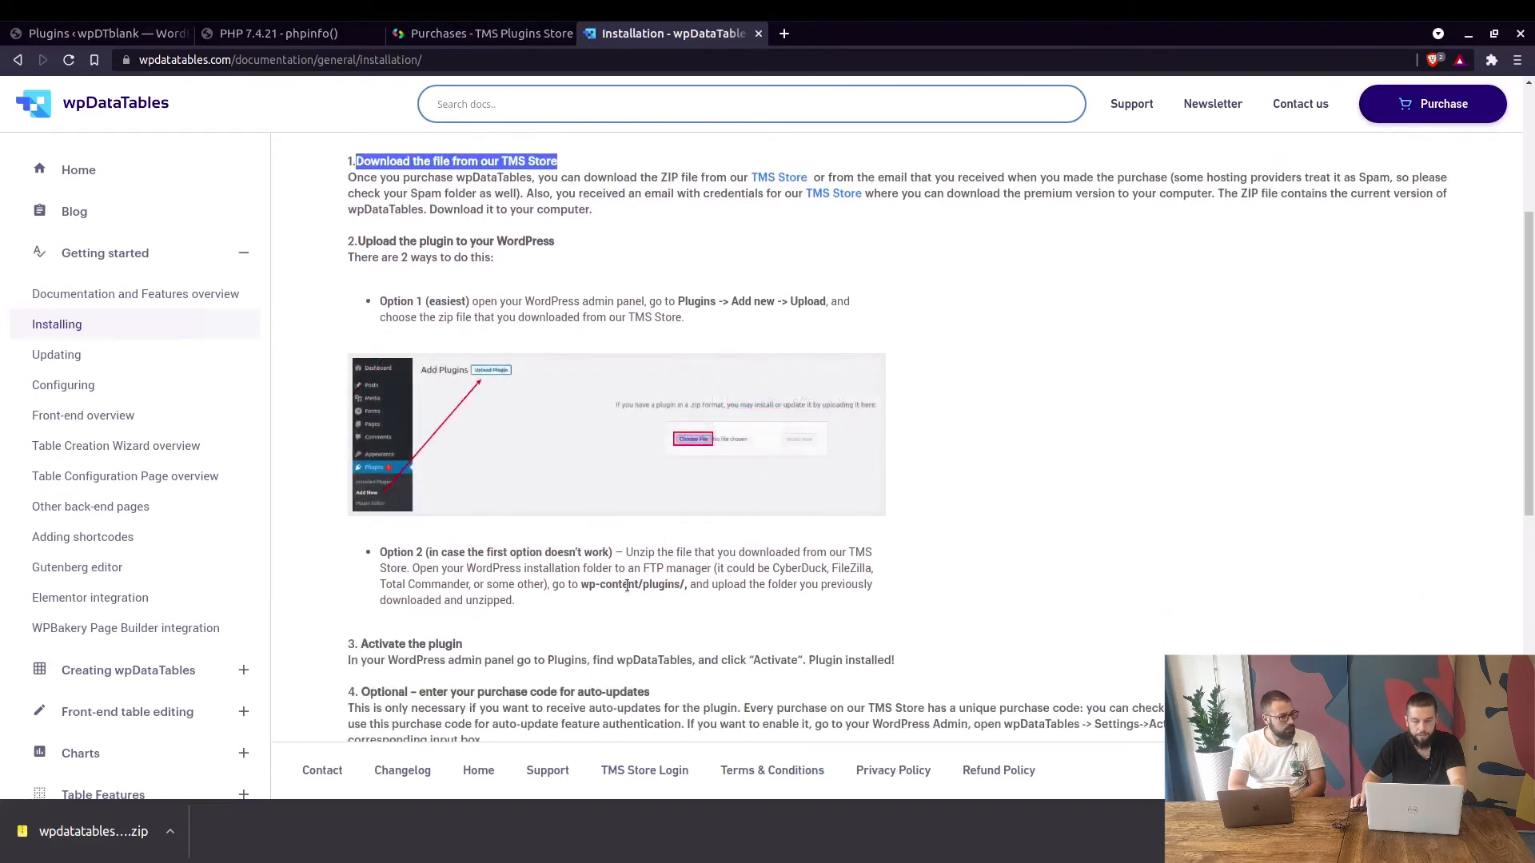
{"action": "double_click", "coordinate": [660, 586]}
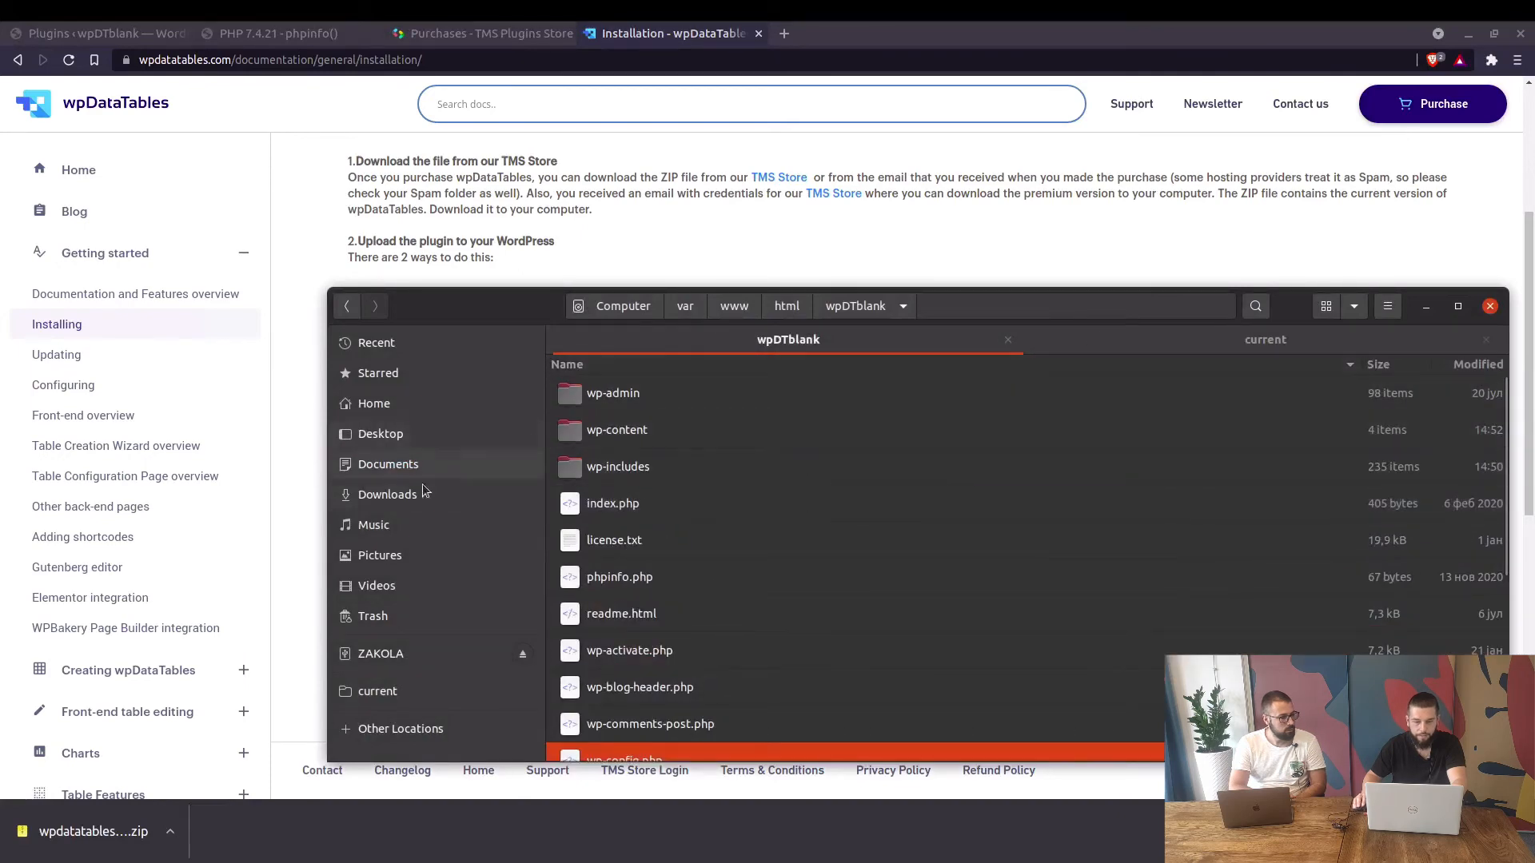
- Extract the wpdatatables folder from wpdatatables (3).zip in Downloads into the site's wp-content/plugins
{"action": "left_click", "coordinate": [387, 494]}
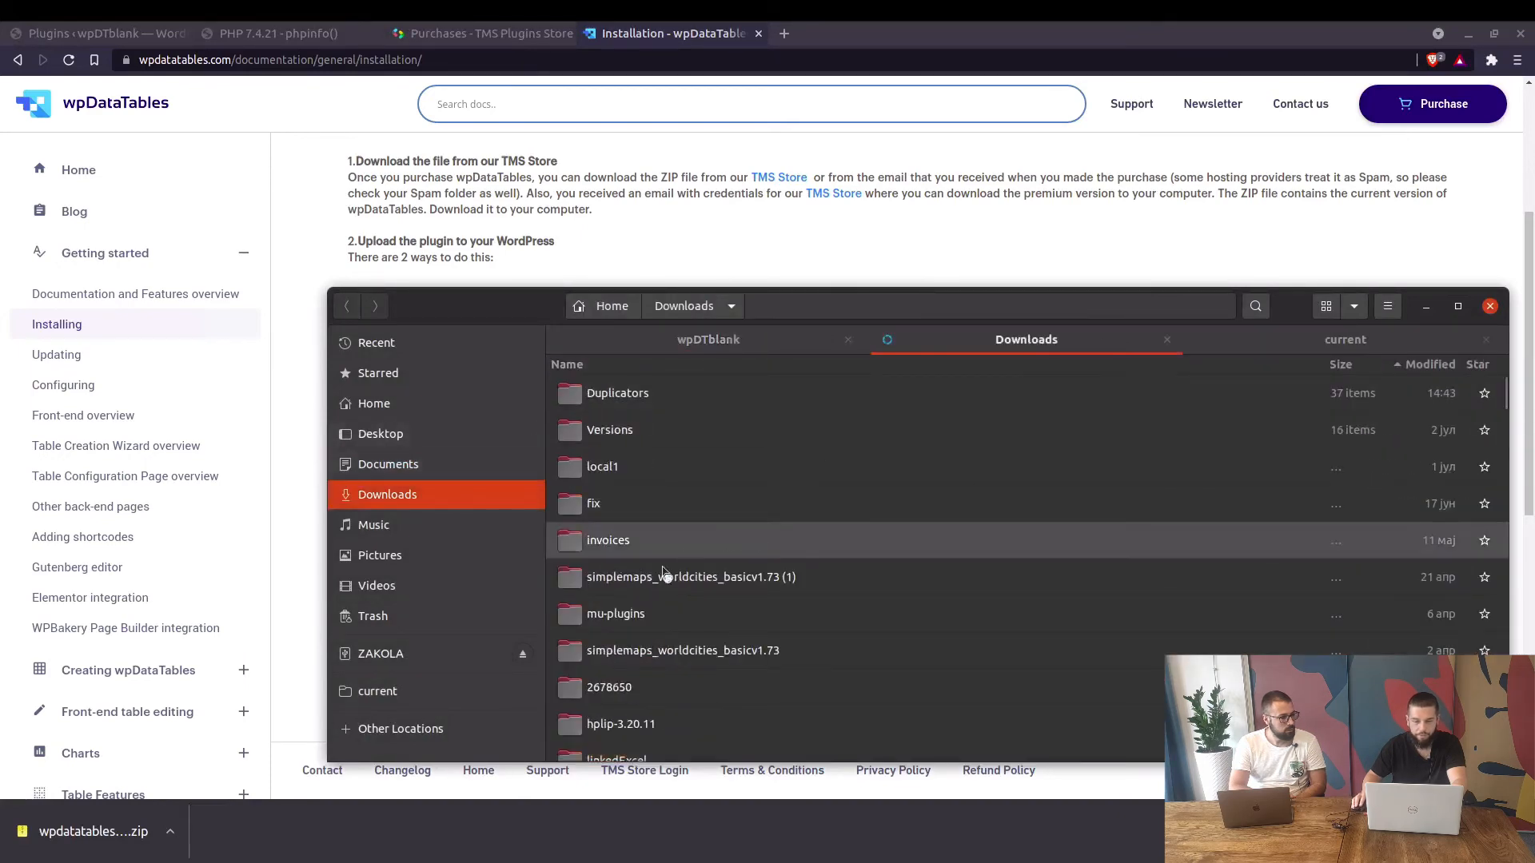
{"action": "scroll", "scroll_direction": "down", "scroll_amount": 3}
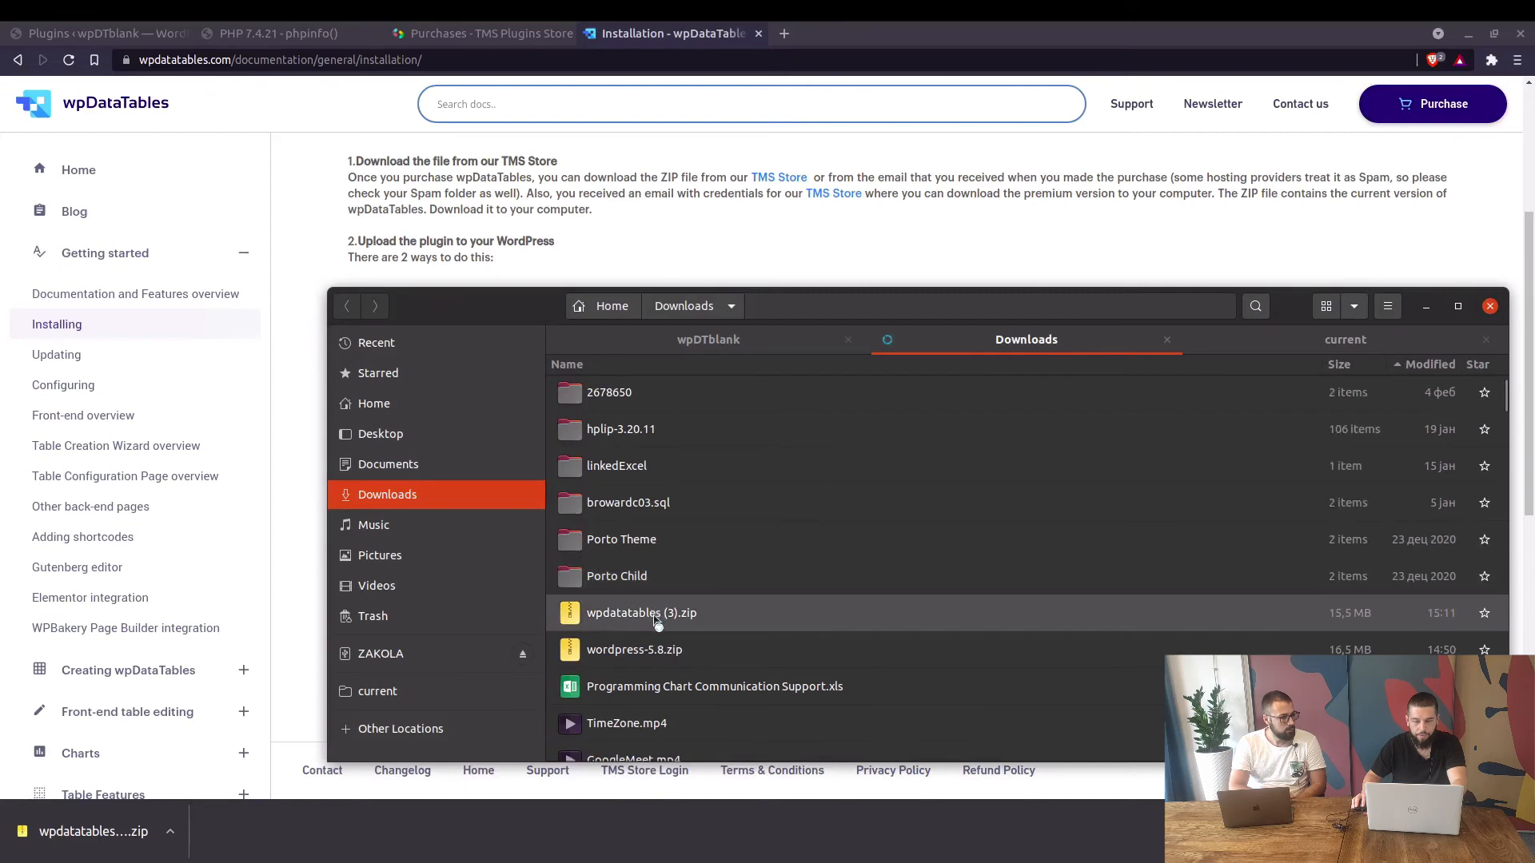
{"action": "left_click", "coordinate": [641, 612]}
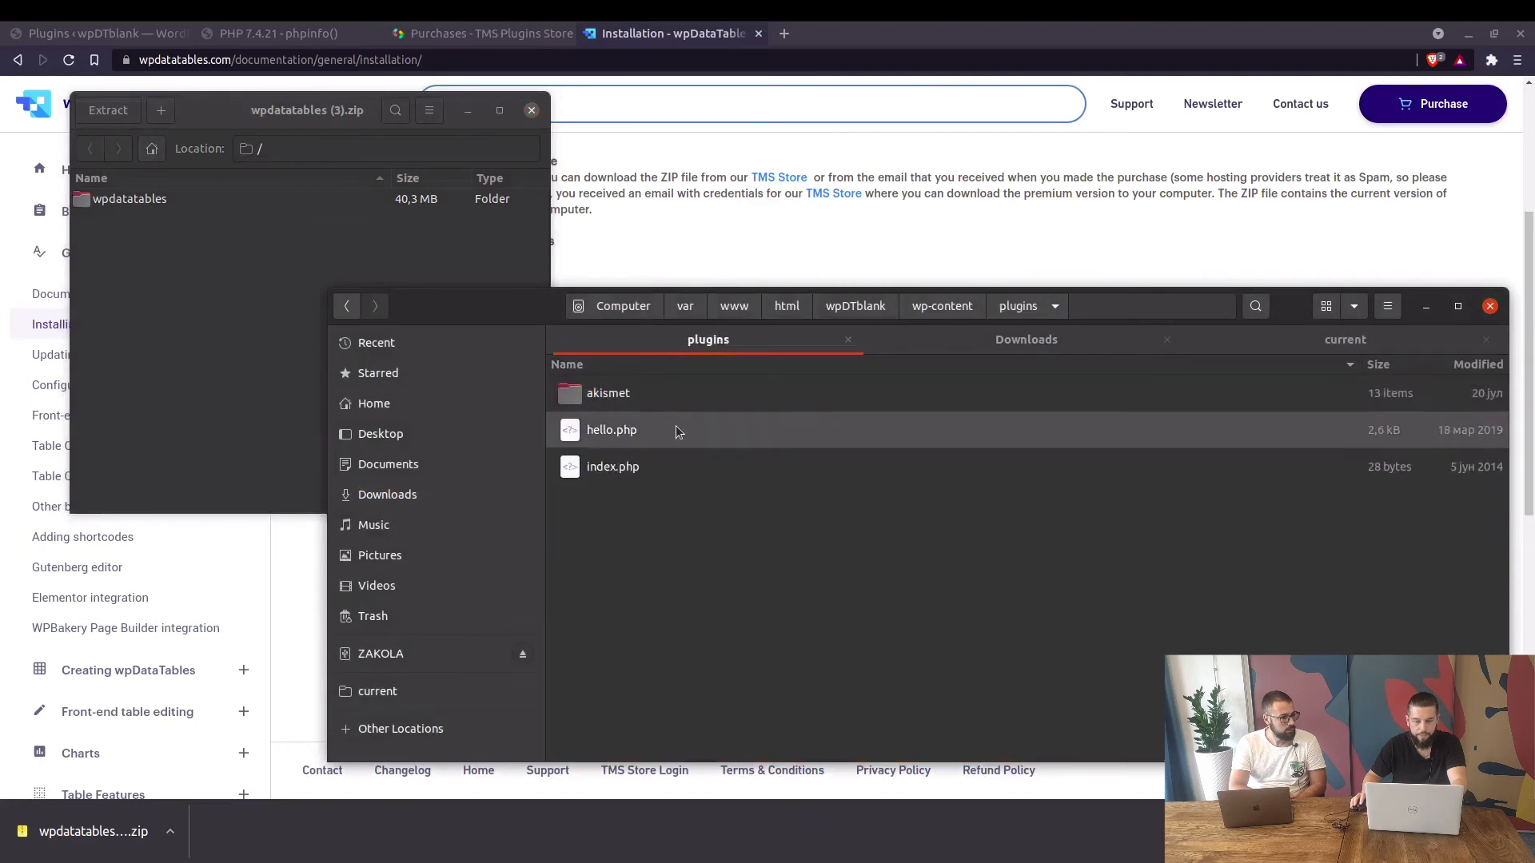
{"action": "left_click_drag", "start_coordinate": [130, 199], "coordinate": [700, 610]}
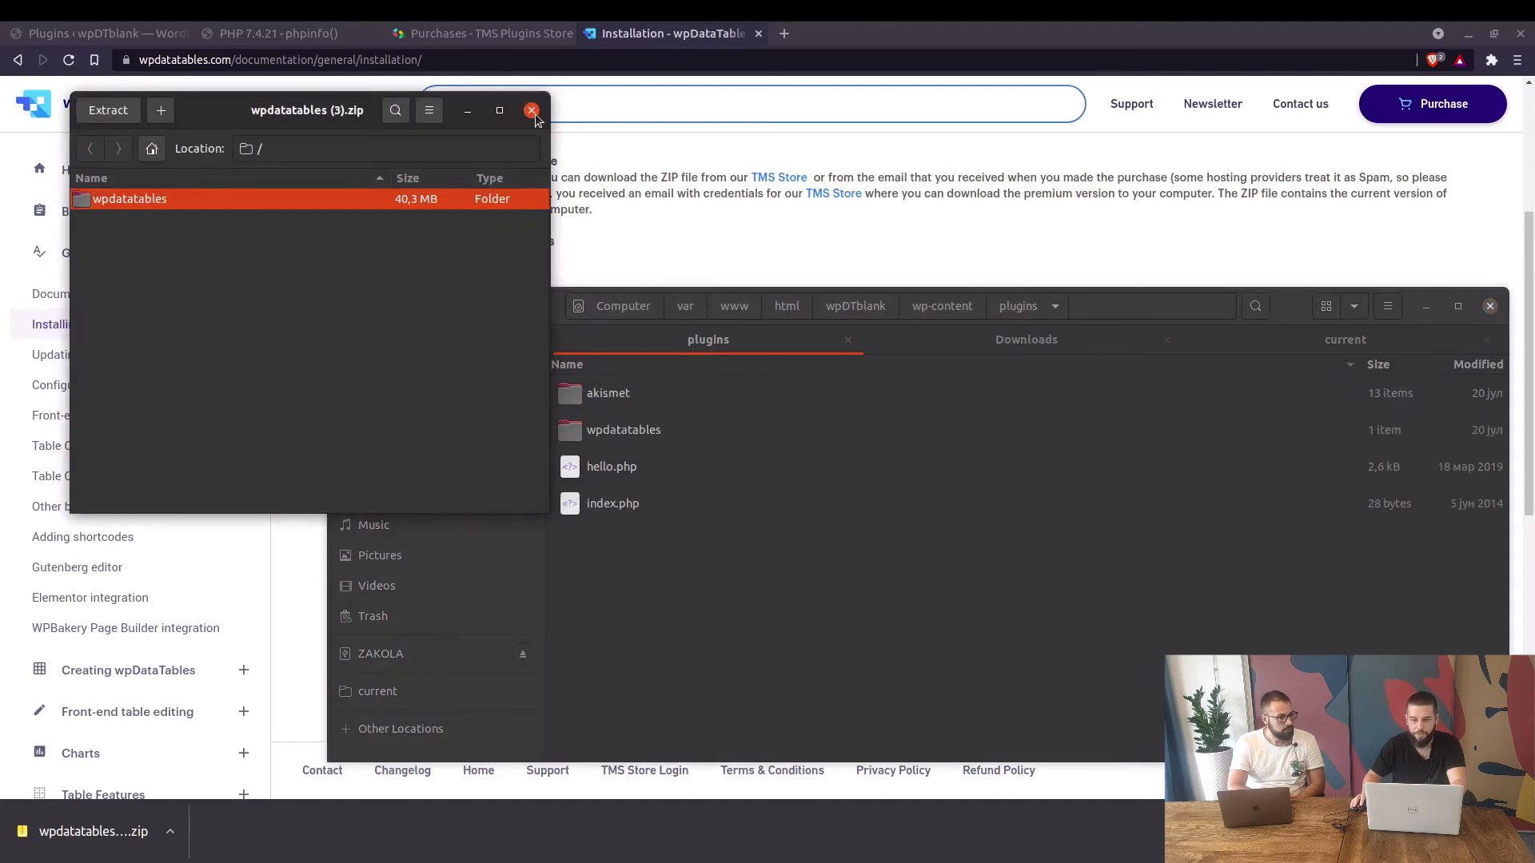
{"action": "left_click", "coordinate": [531, 110]}
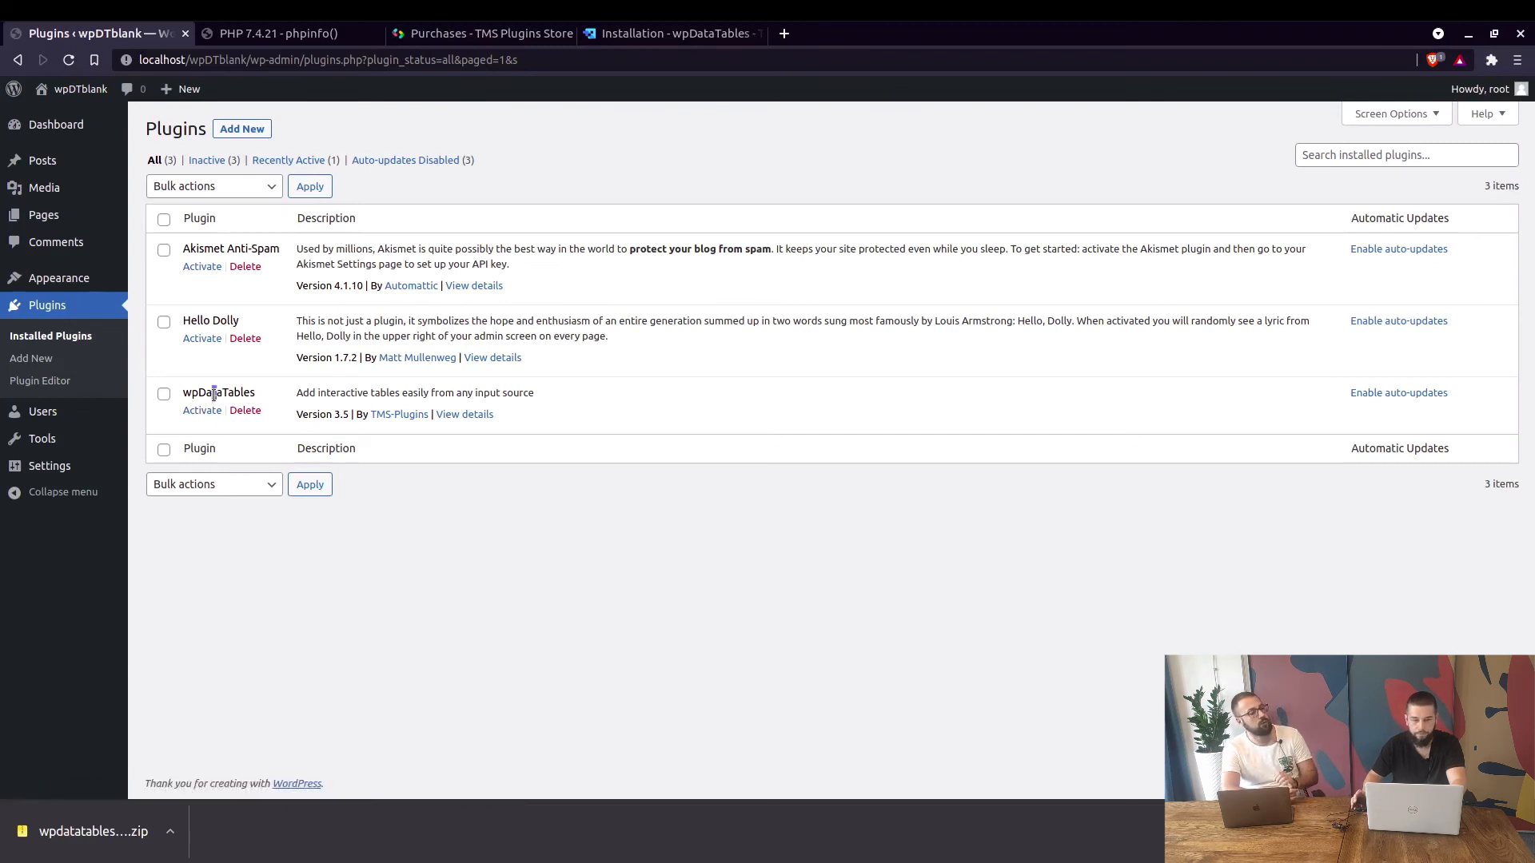
- Activate the inactive wpDataTables plugin on the WordPress Plugins page
{"action": "left_click", "coordinate": [202, 411]}
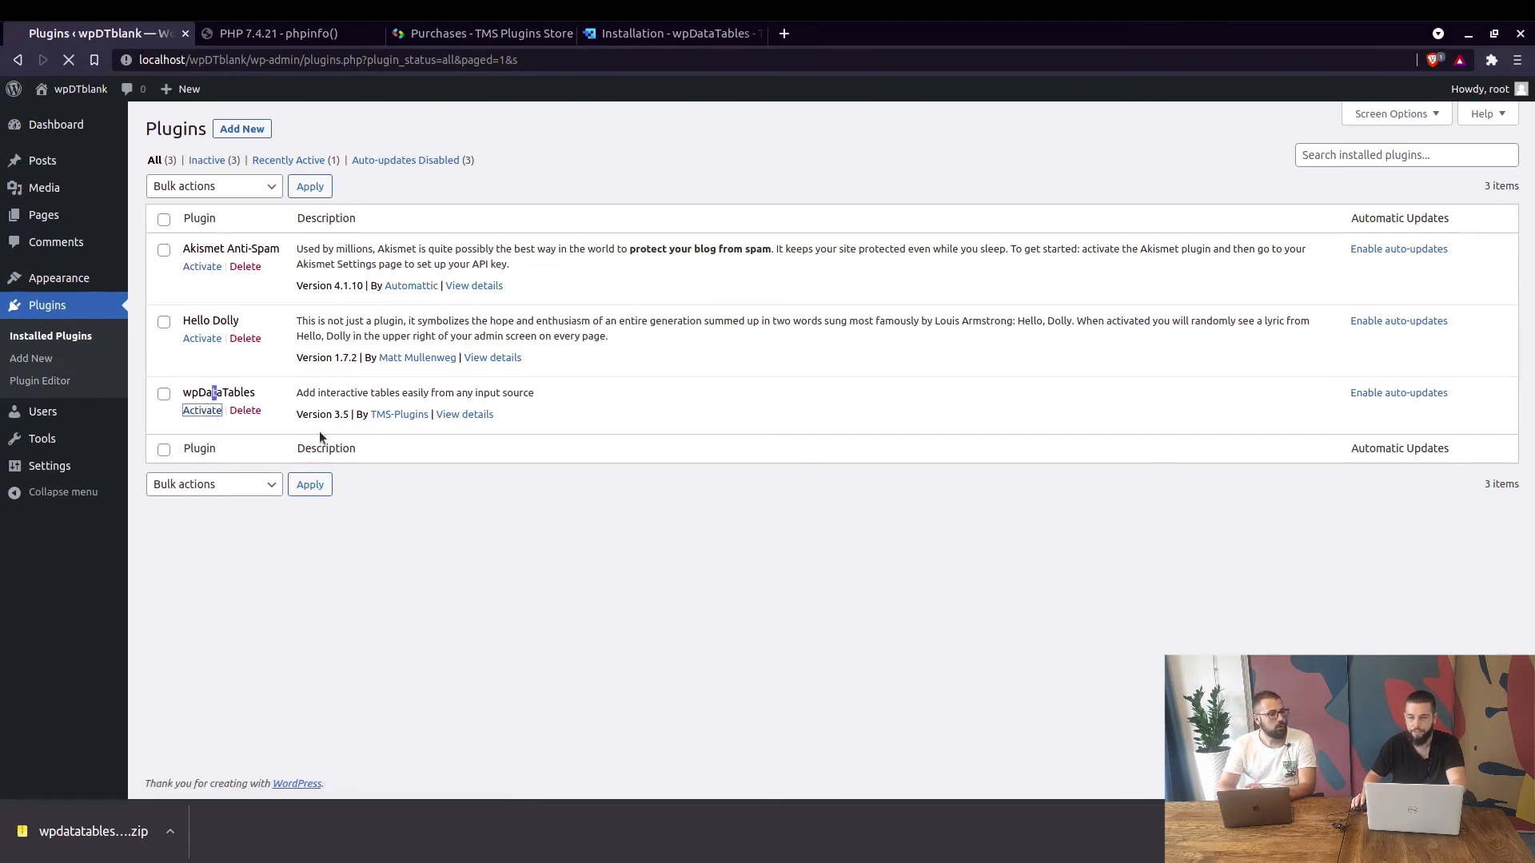